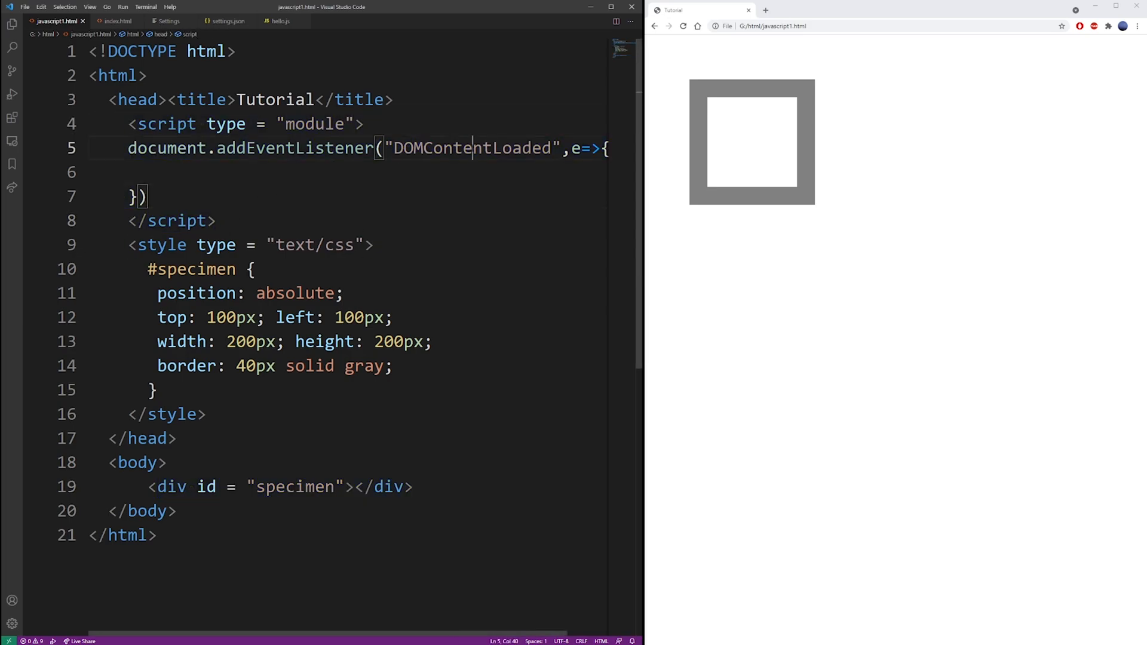
double_click(471, 148)
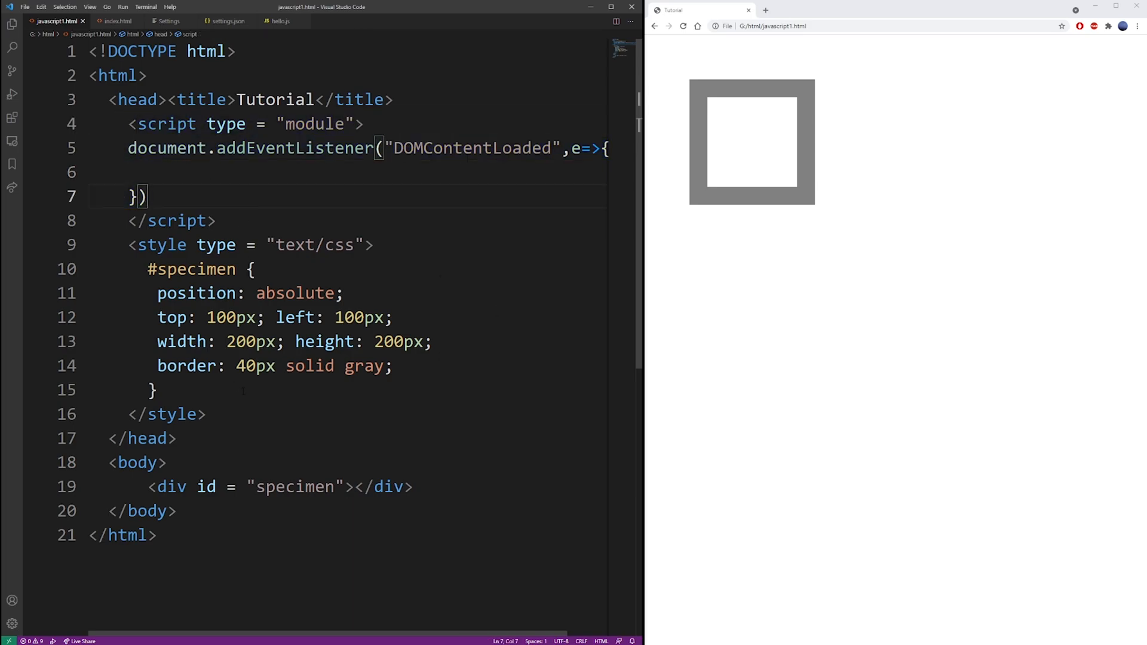
left_click(154, 389)
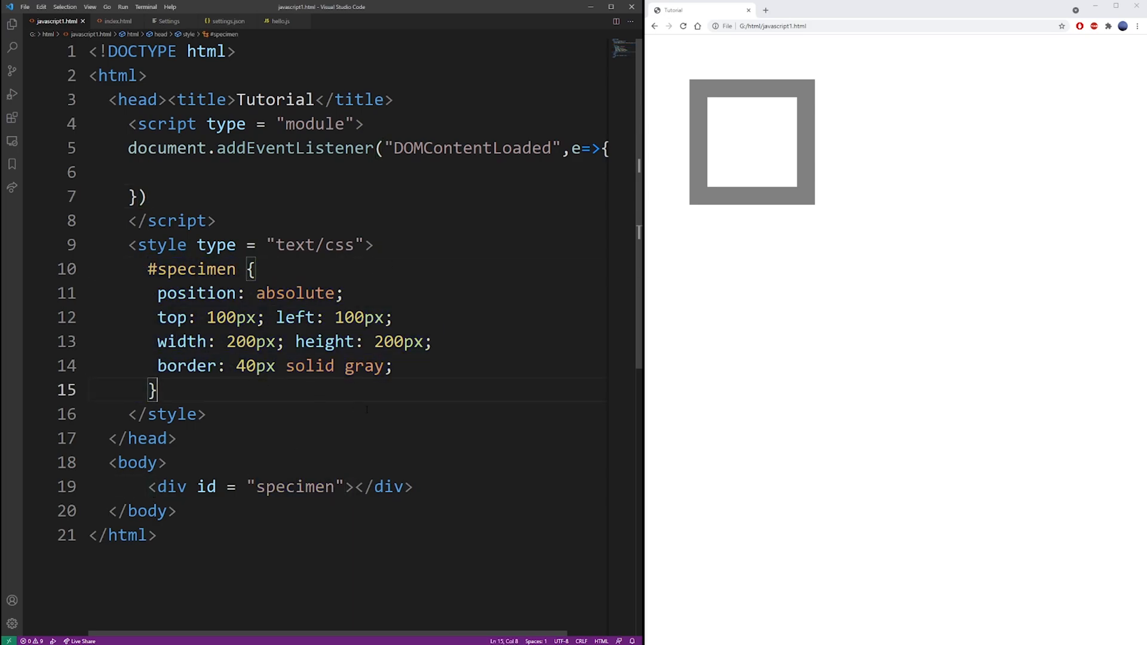
type("@keyframes")
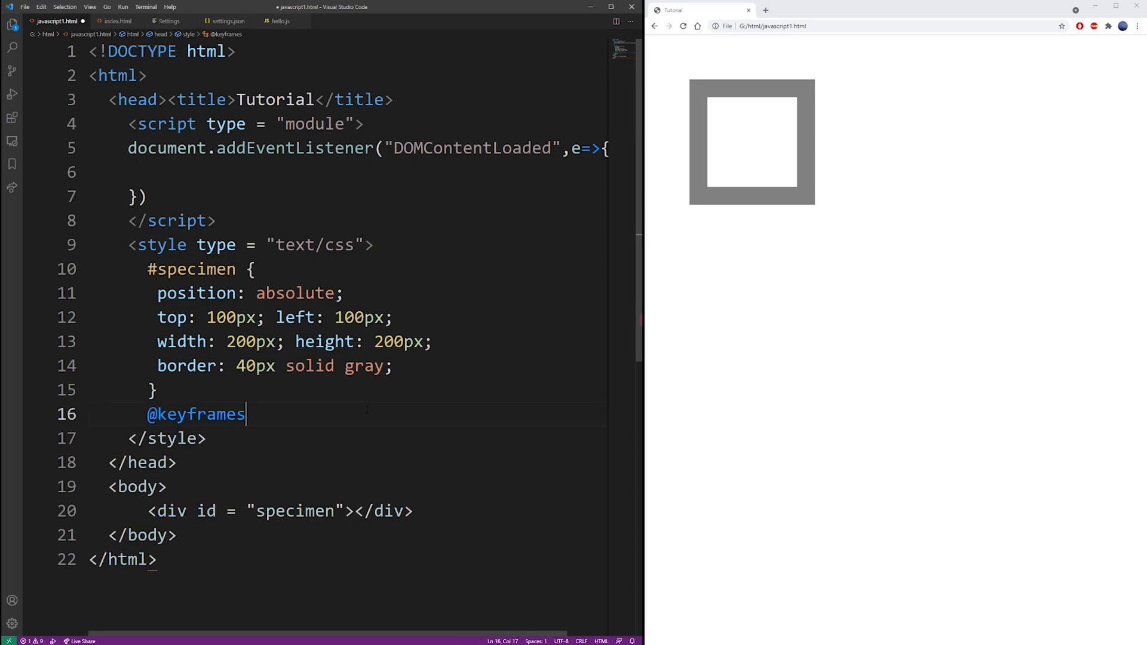
type("change")
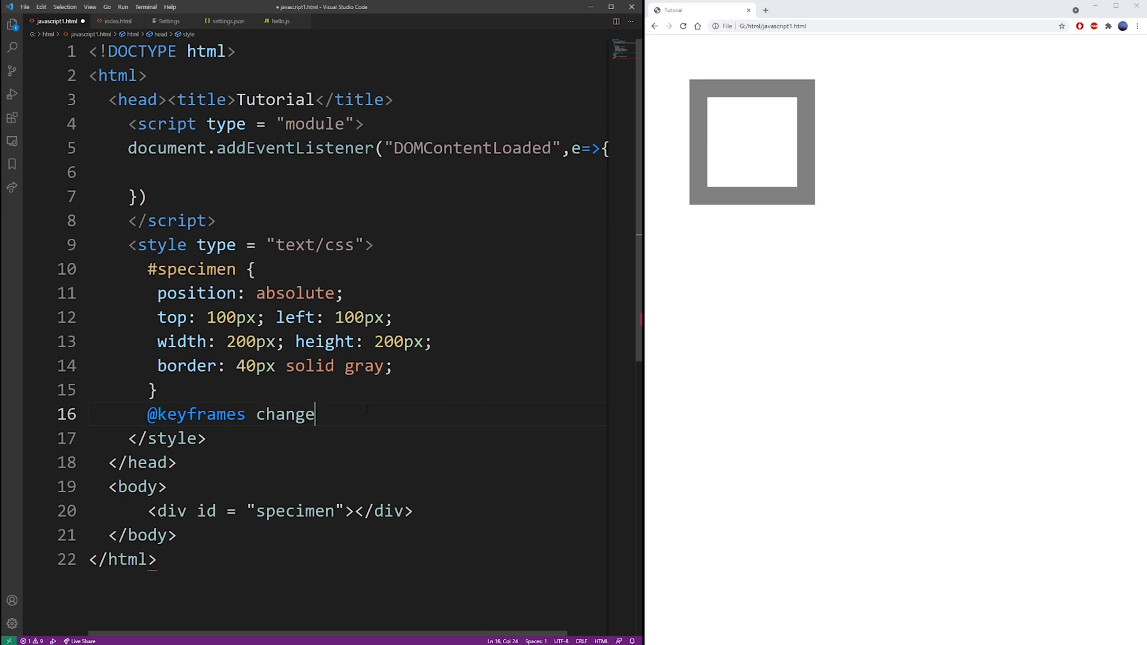
type("{")
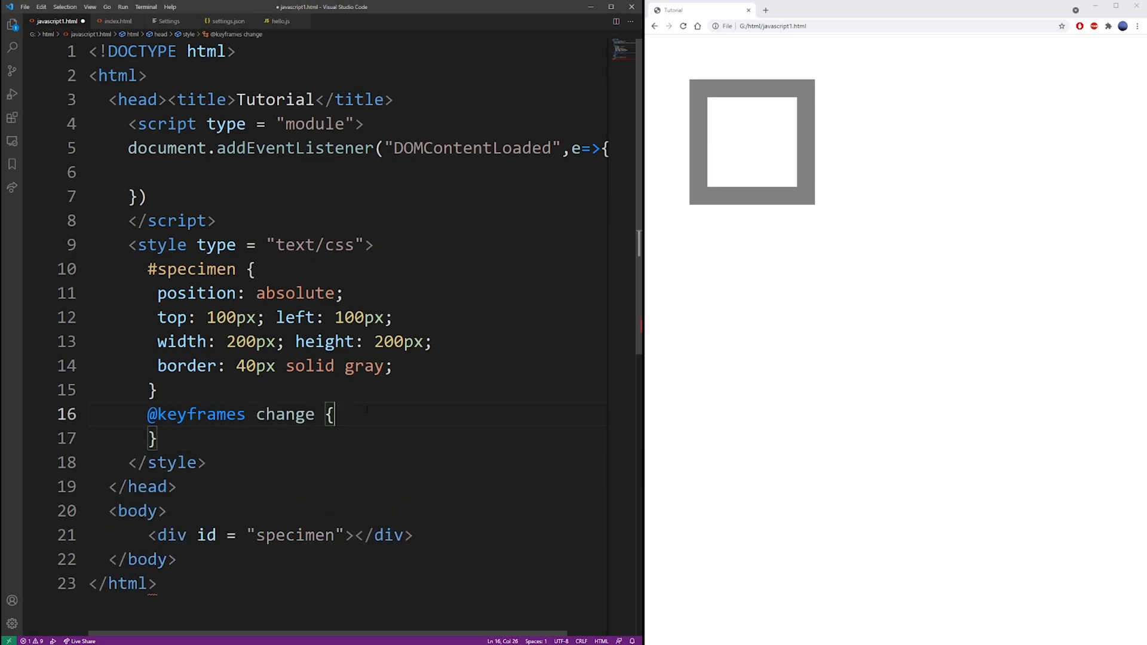
type("fro")
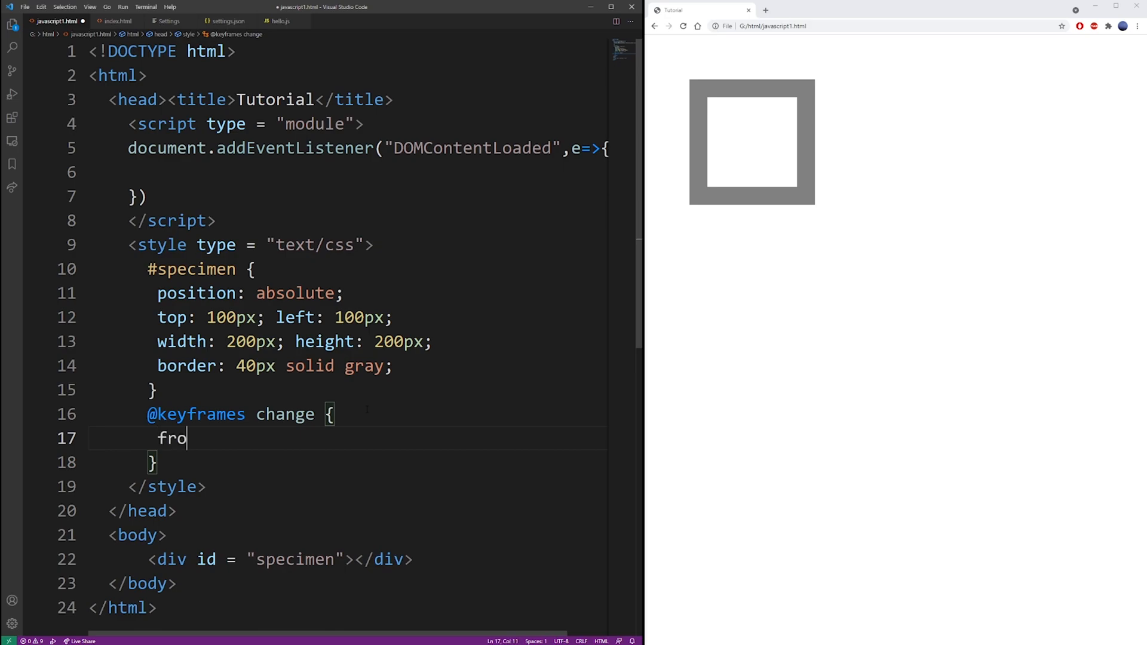
type("m { }")
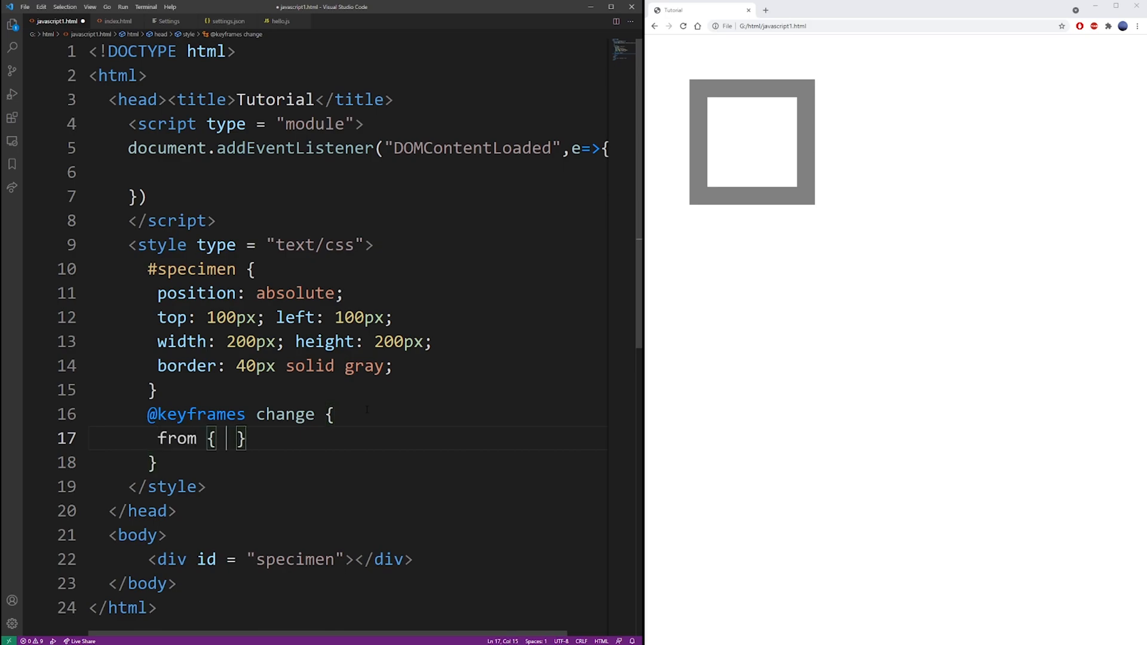
left_click_drag(156, 316, 393, 316)
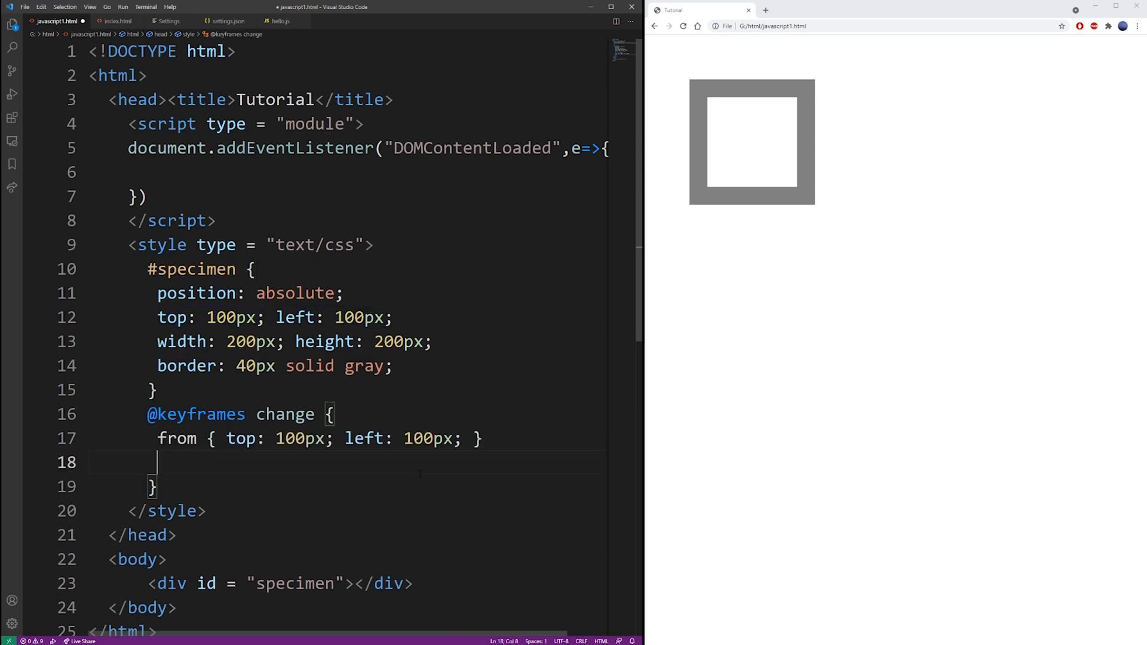
Step: Add the to block ending the animation at left 300px
type("to {  }")
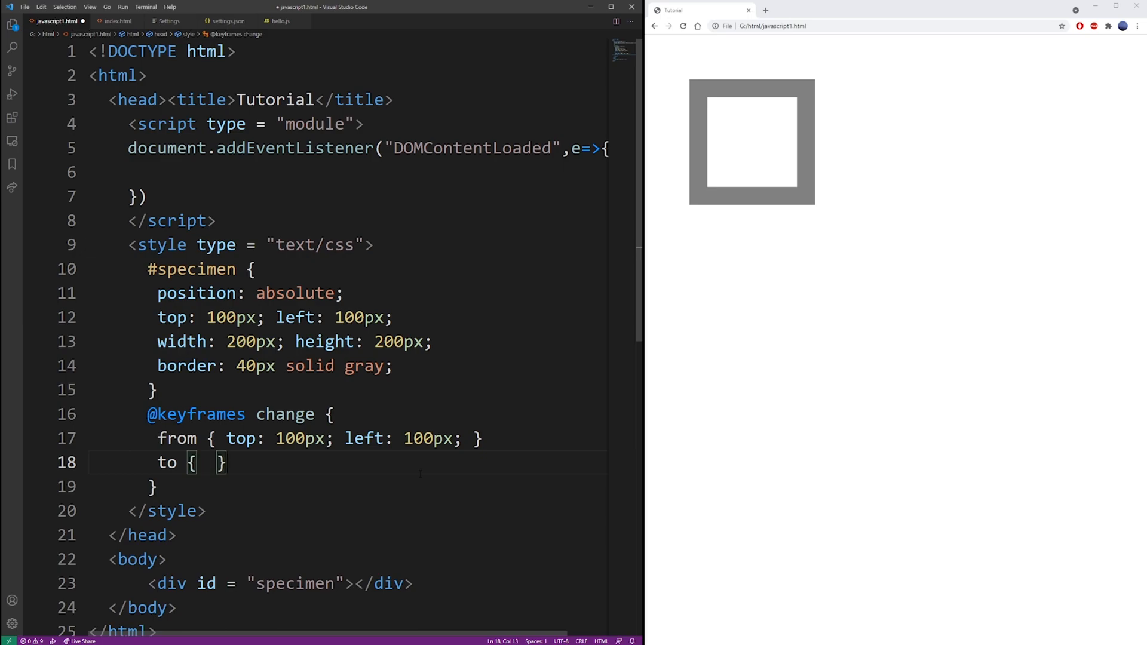
type("left:")
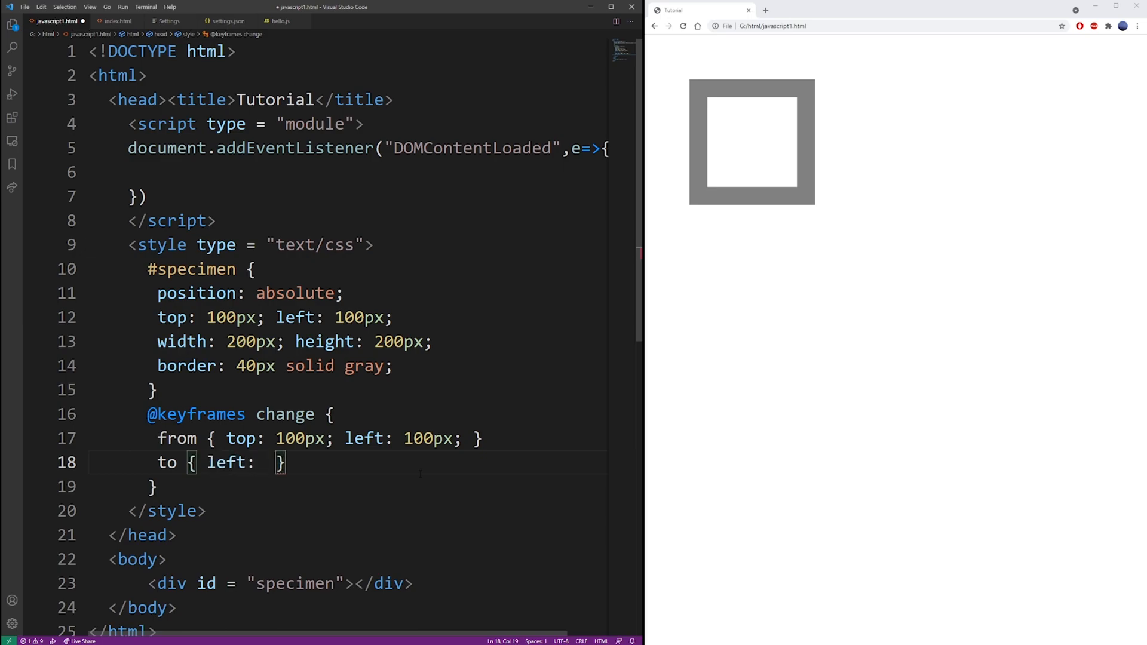
type("300px")
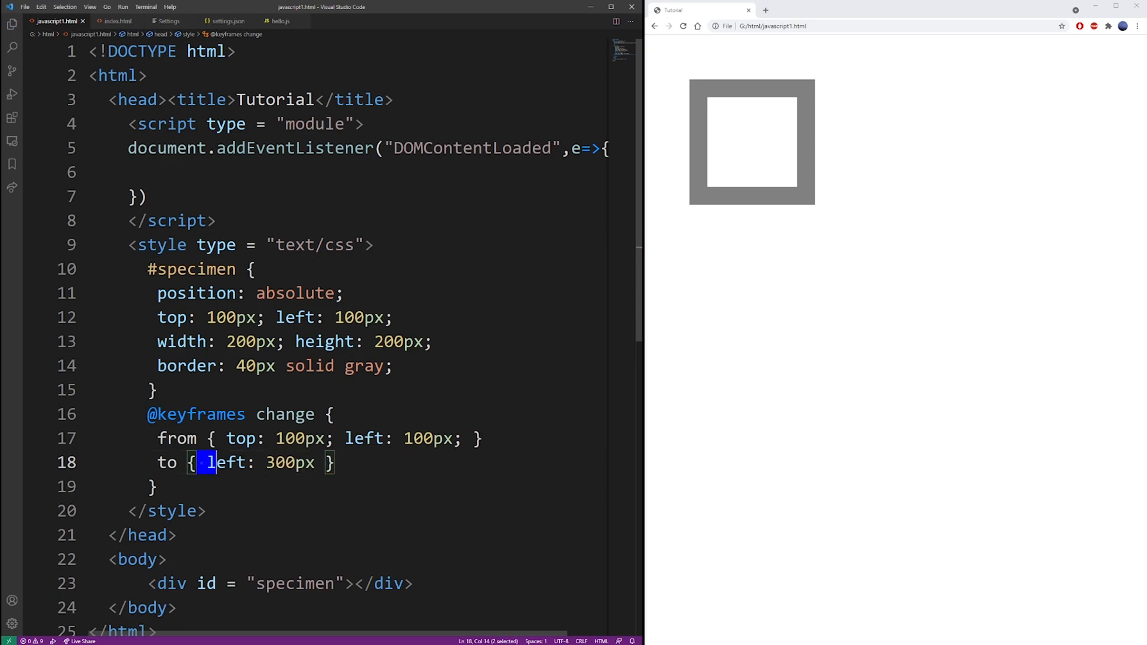
double_click(427, 438)
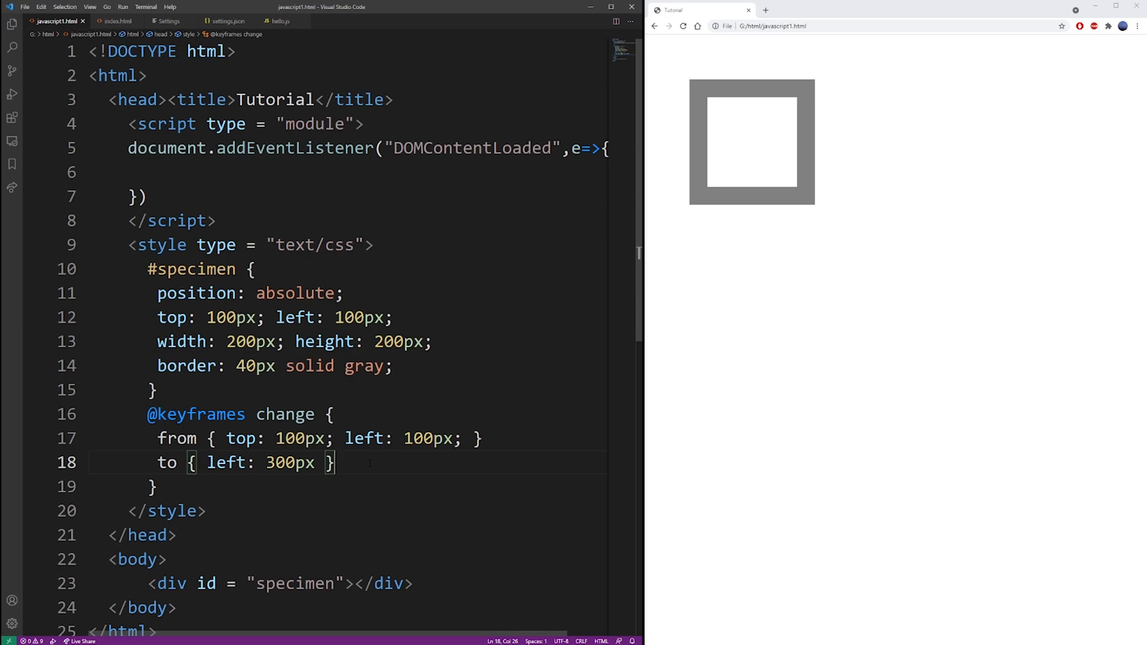
Step: Declare let el = document.querySelector("#specimen") in the DOMContentLoaded callback
type("le")
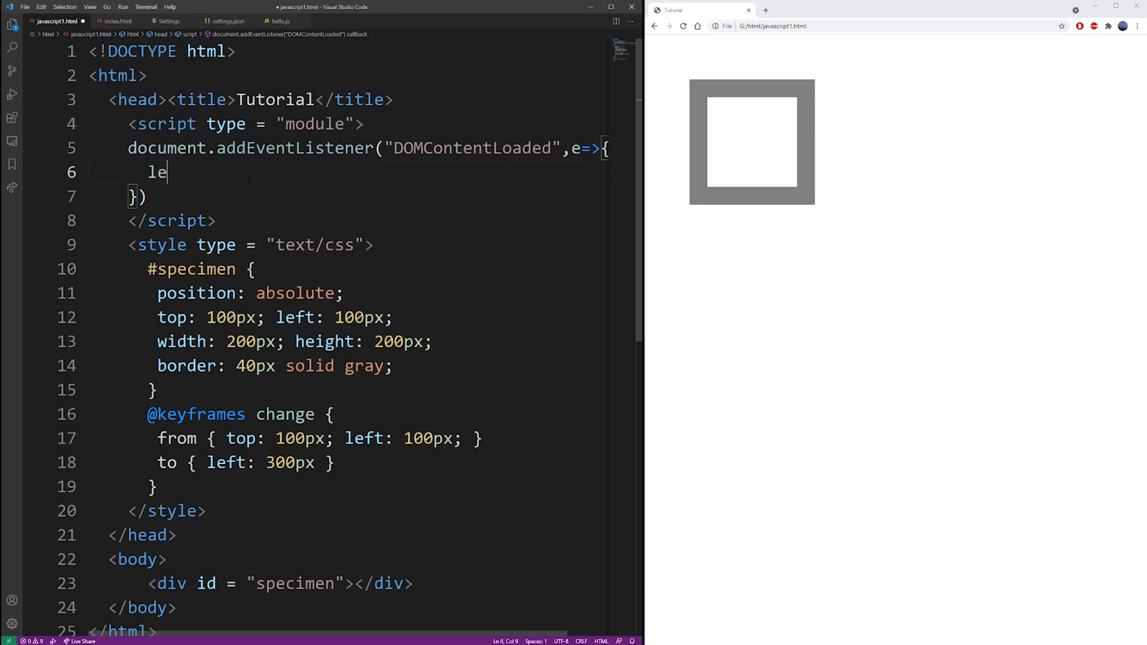
type("t el = documen")
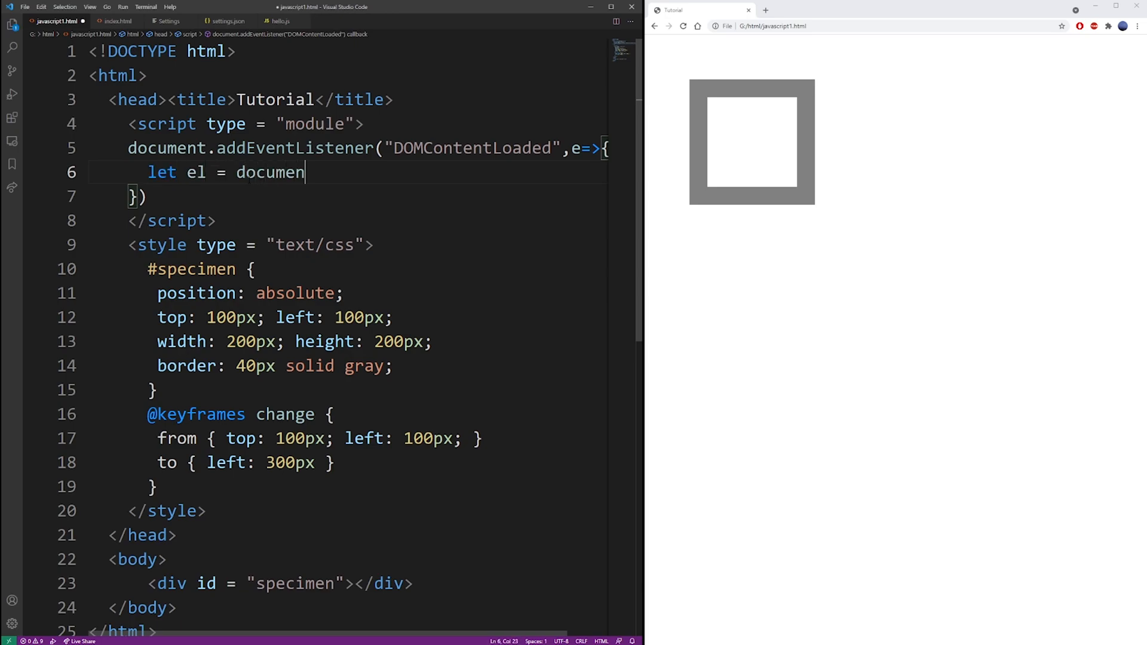
type(".")
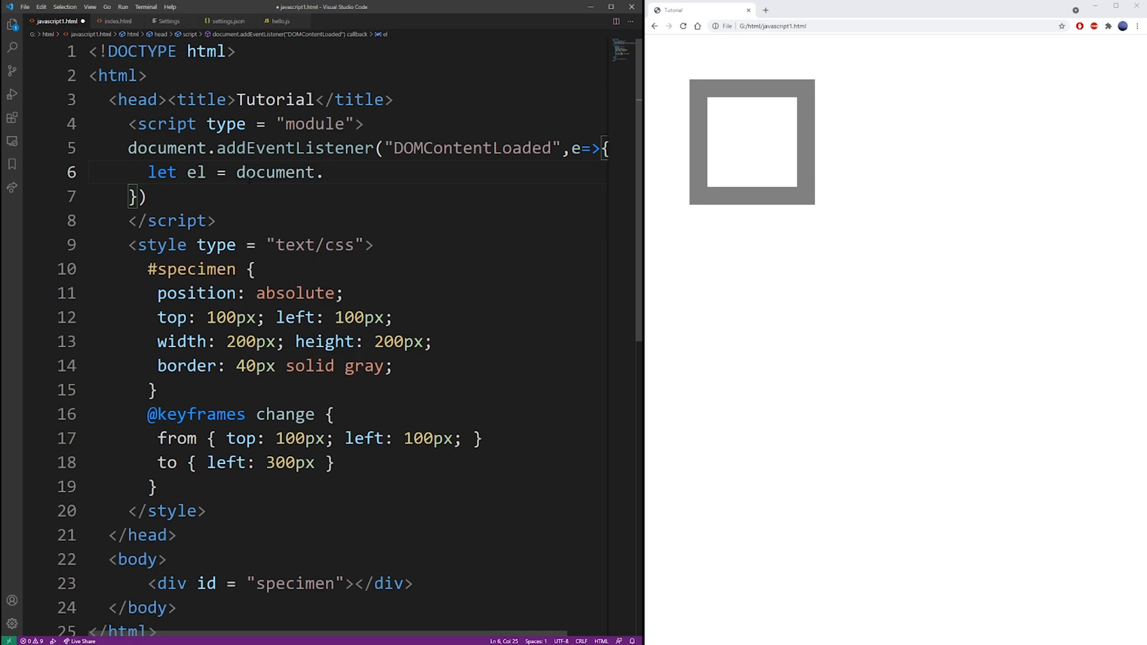
type("qu")
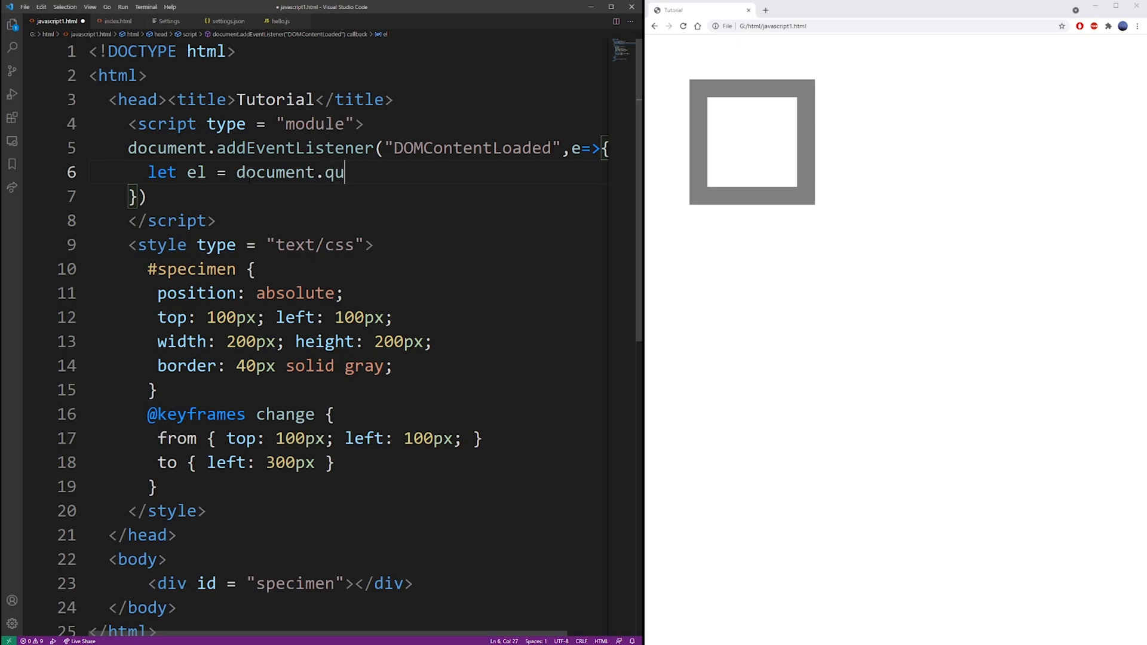
type("erySelector(\"")
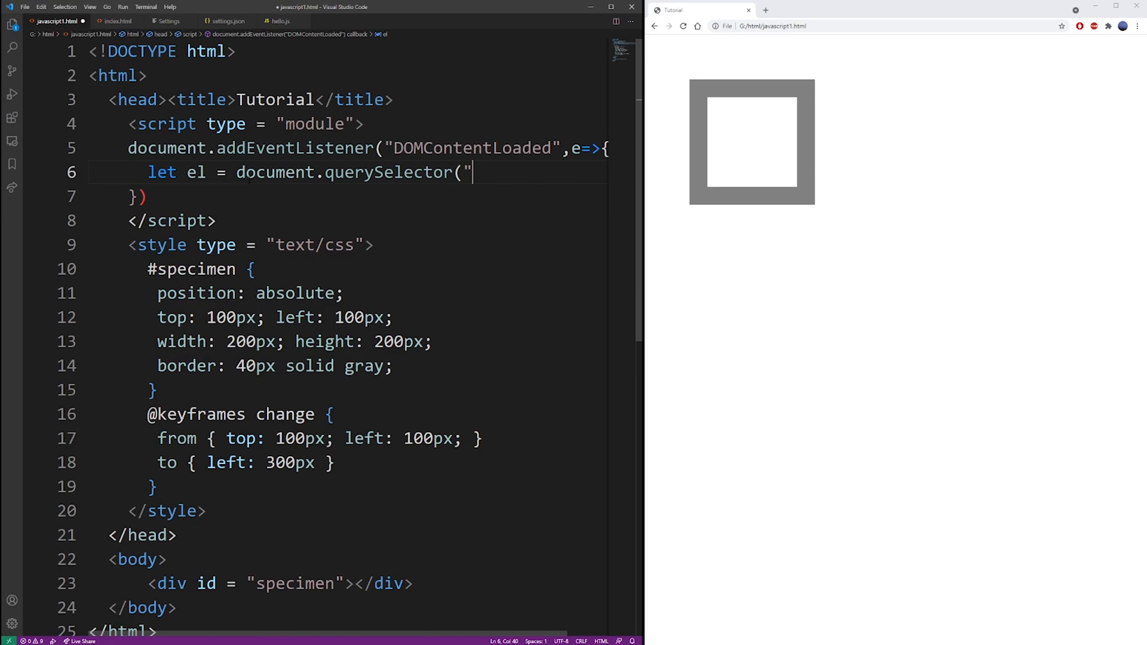
type("#specimen")
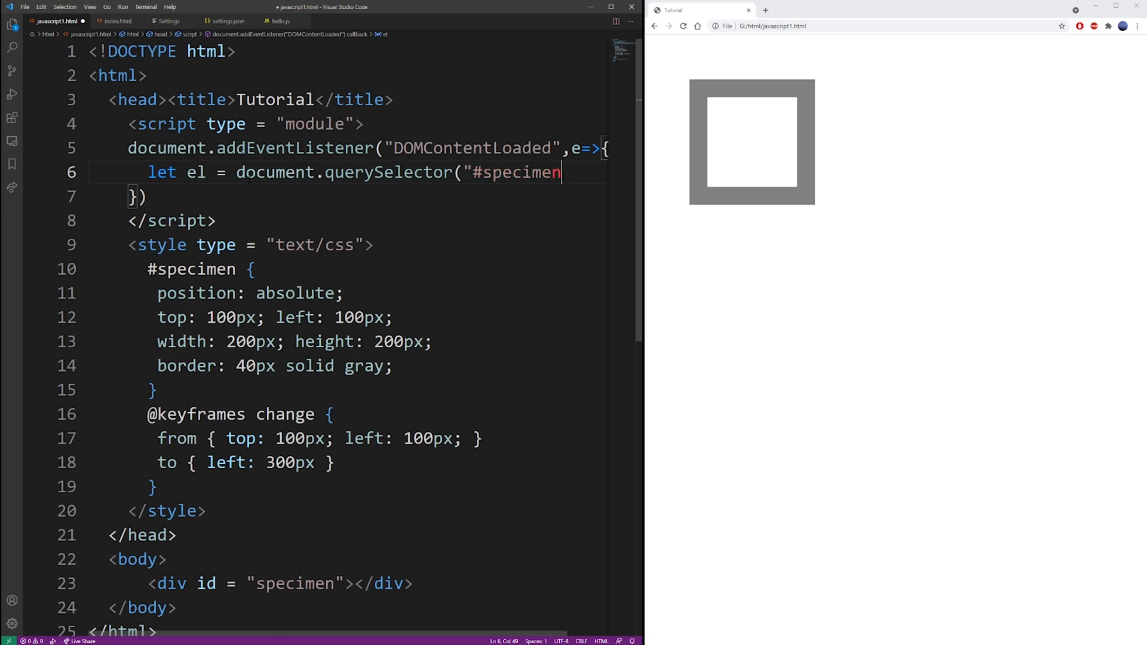
type("\")")
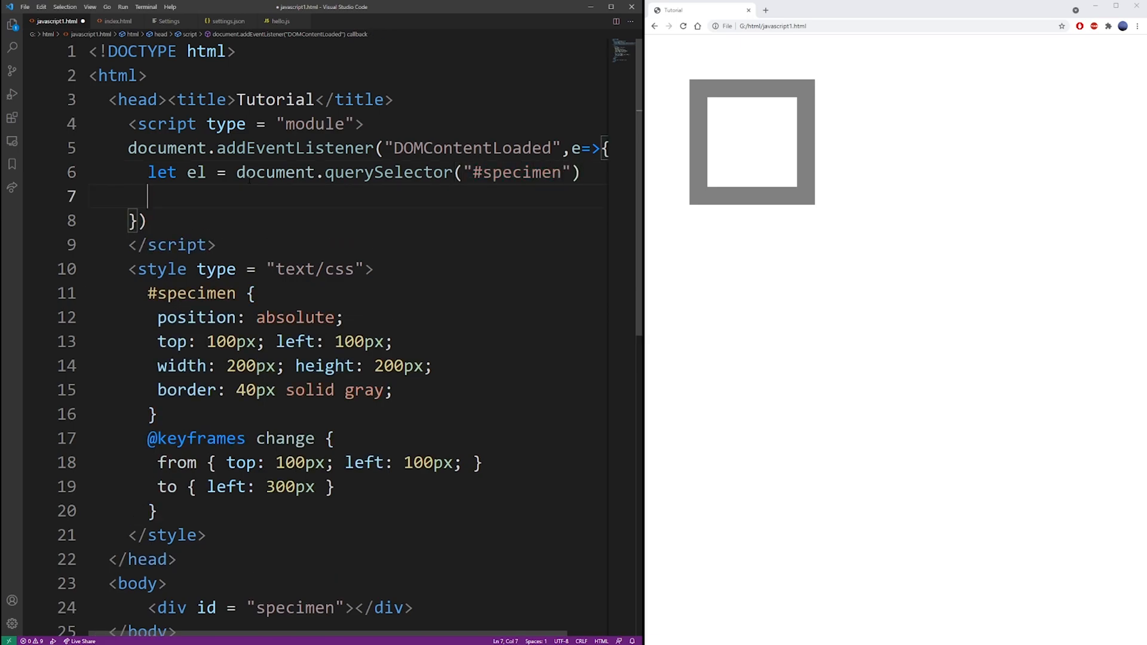
Step: Add el.className.add('change') and start a new line in the #specimen rule
type("el")
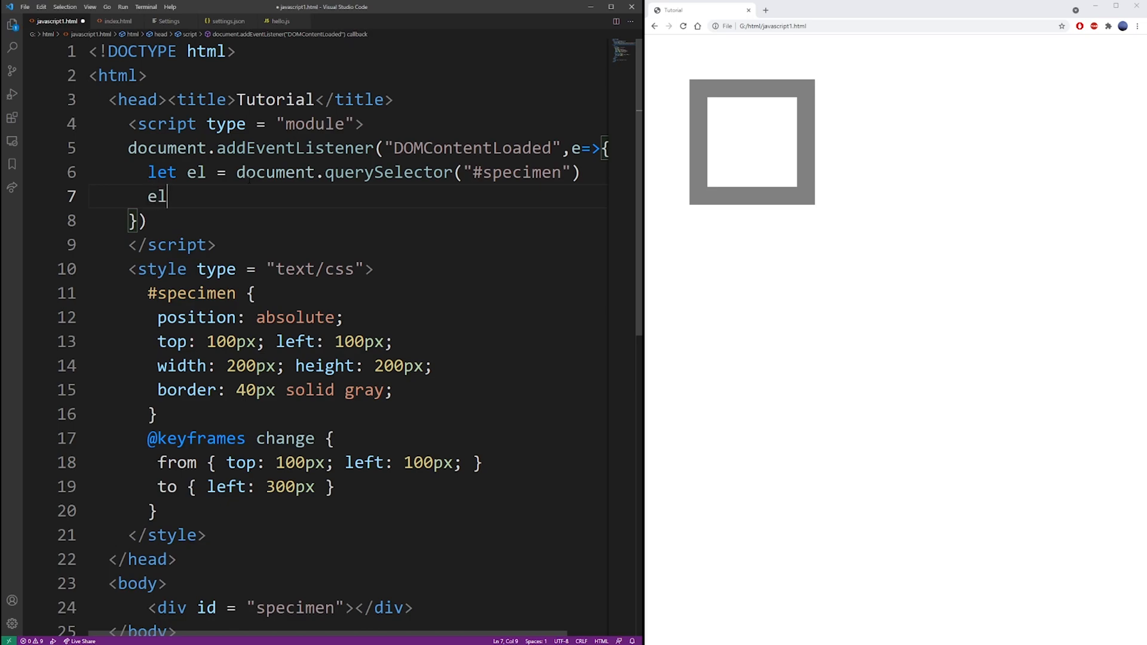
type(".remove()")
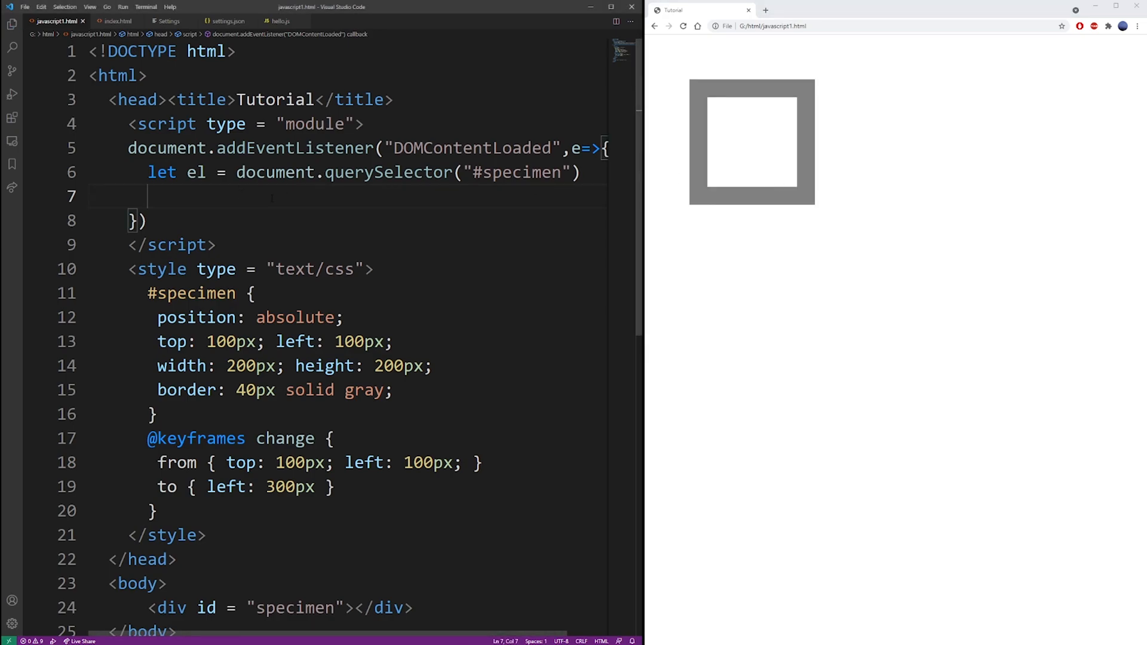
type("el.class")
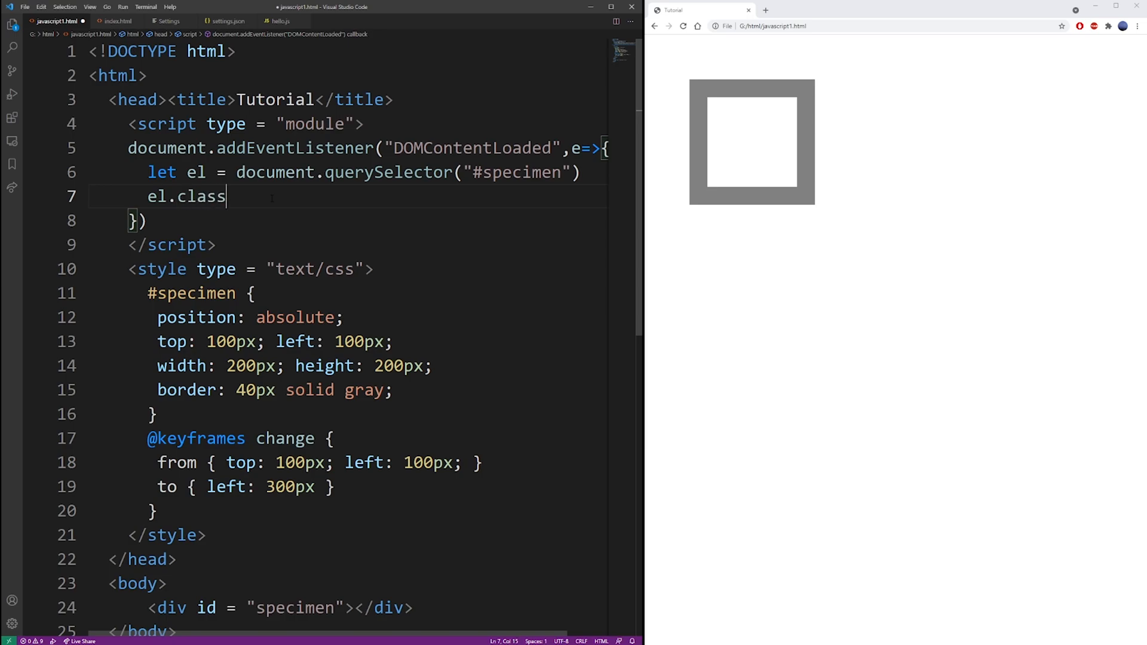
type("Name.add('change');")
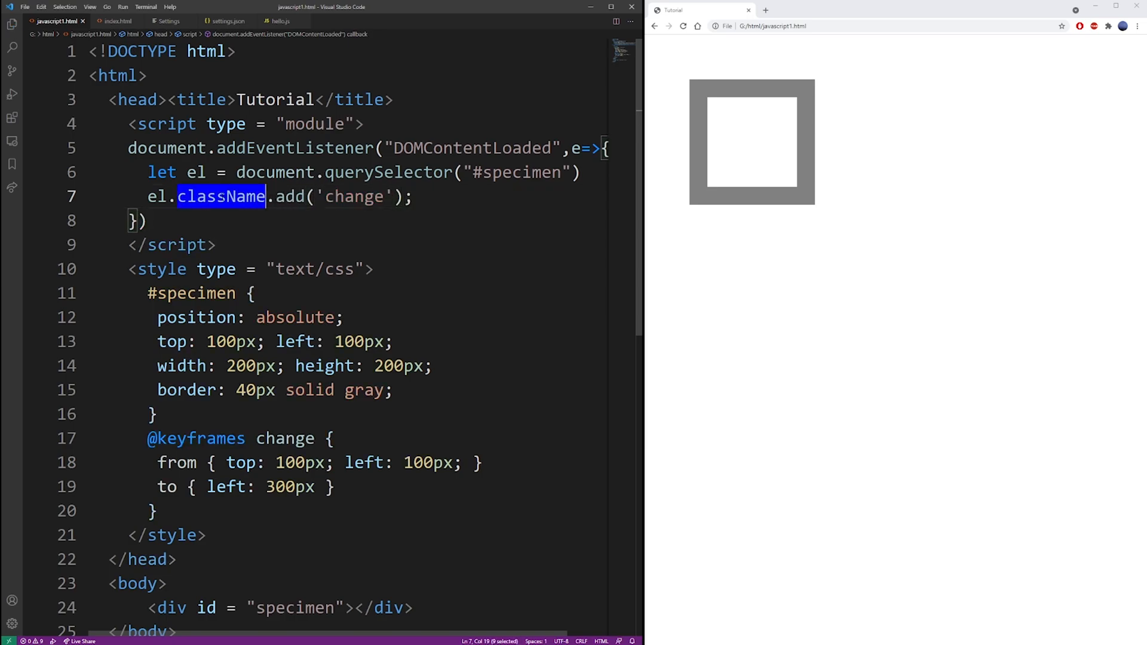
double_click(354, 196)
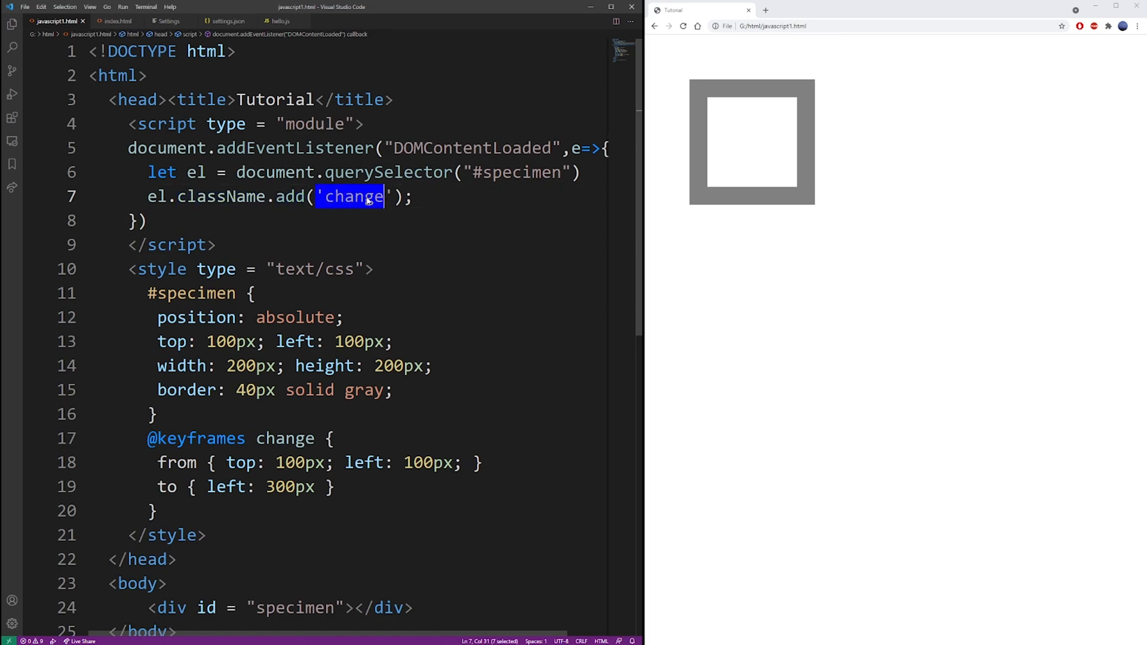
double_click(285, 438)
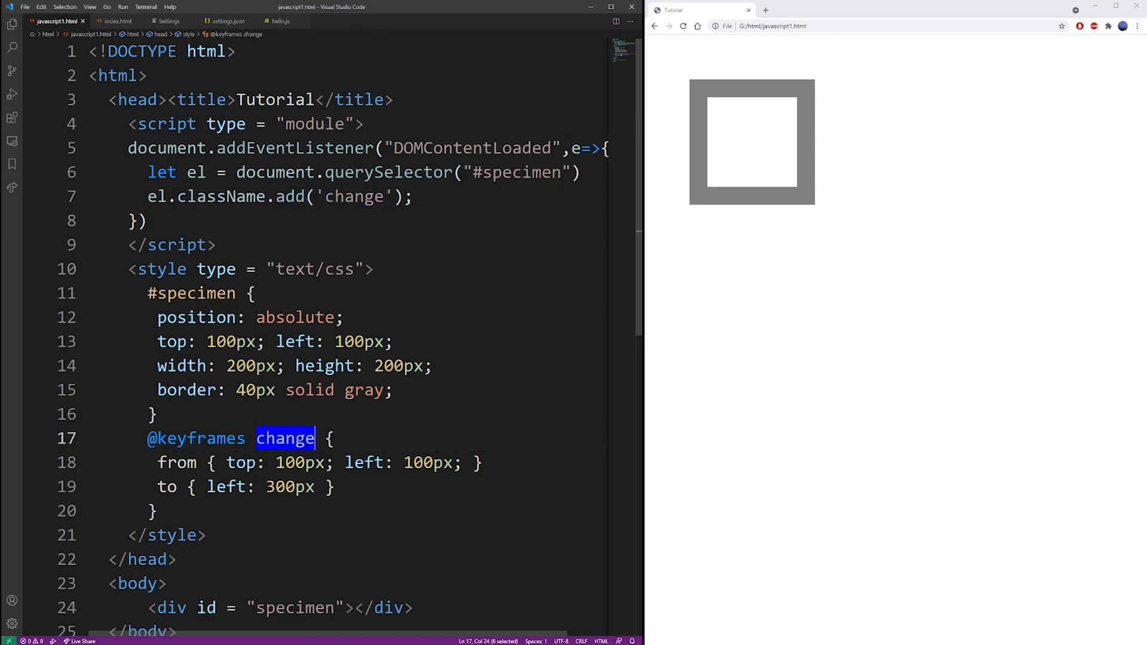
key("Enter")
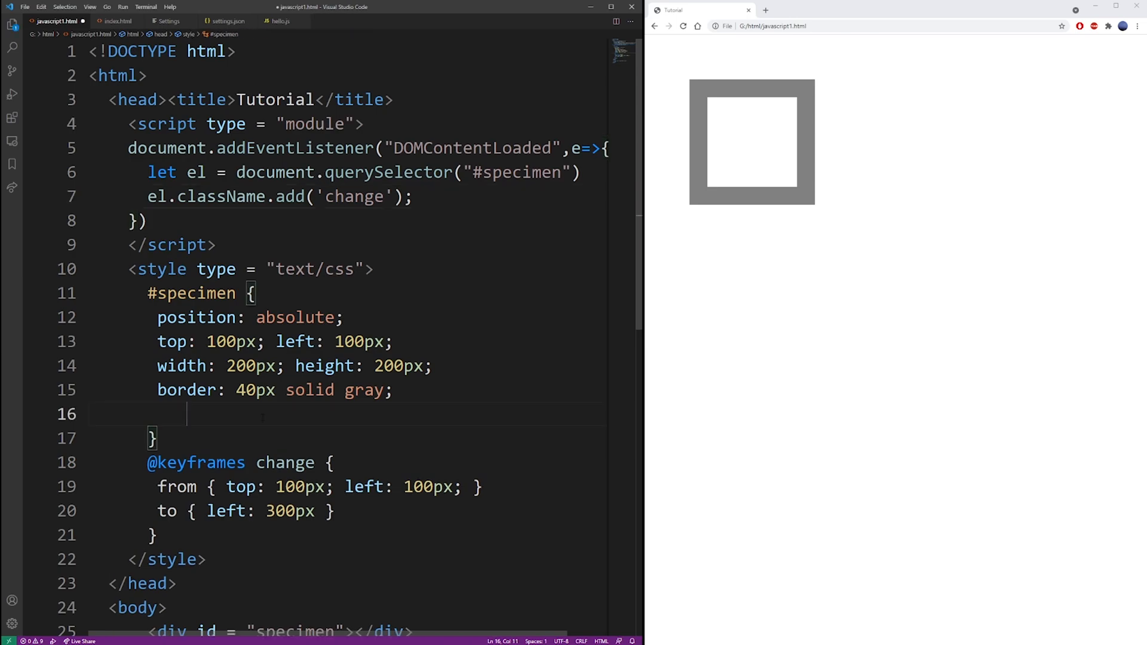
Step: Give #specimen an animation-duration of 0.5s
type("animation-")
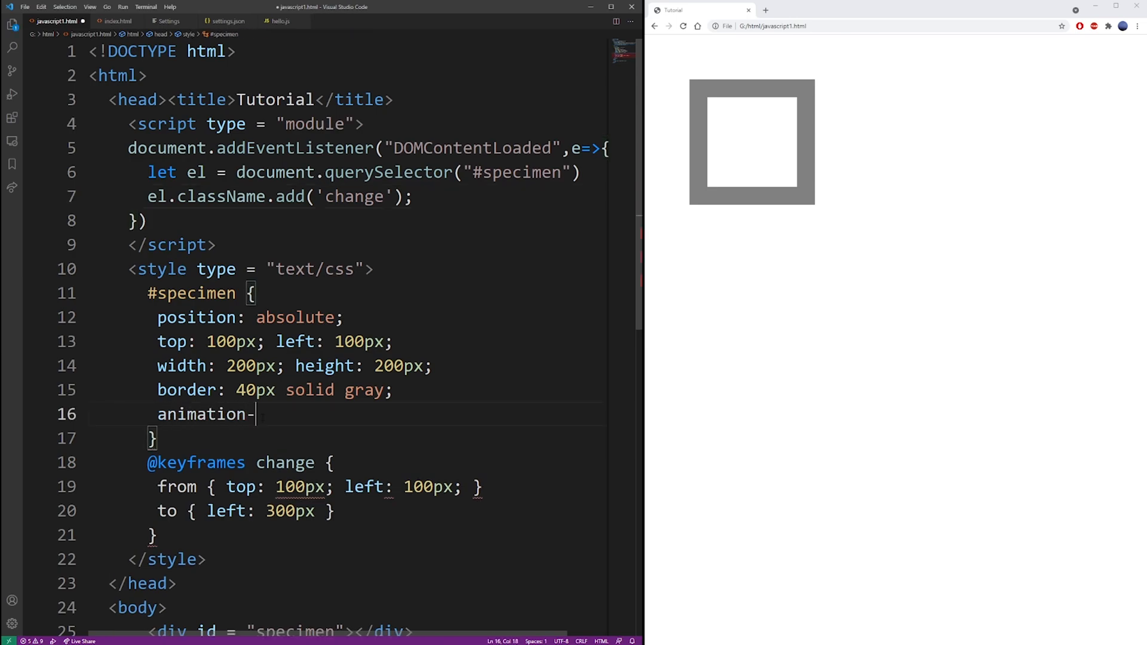
type("duration:")
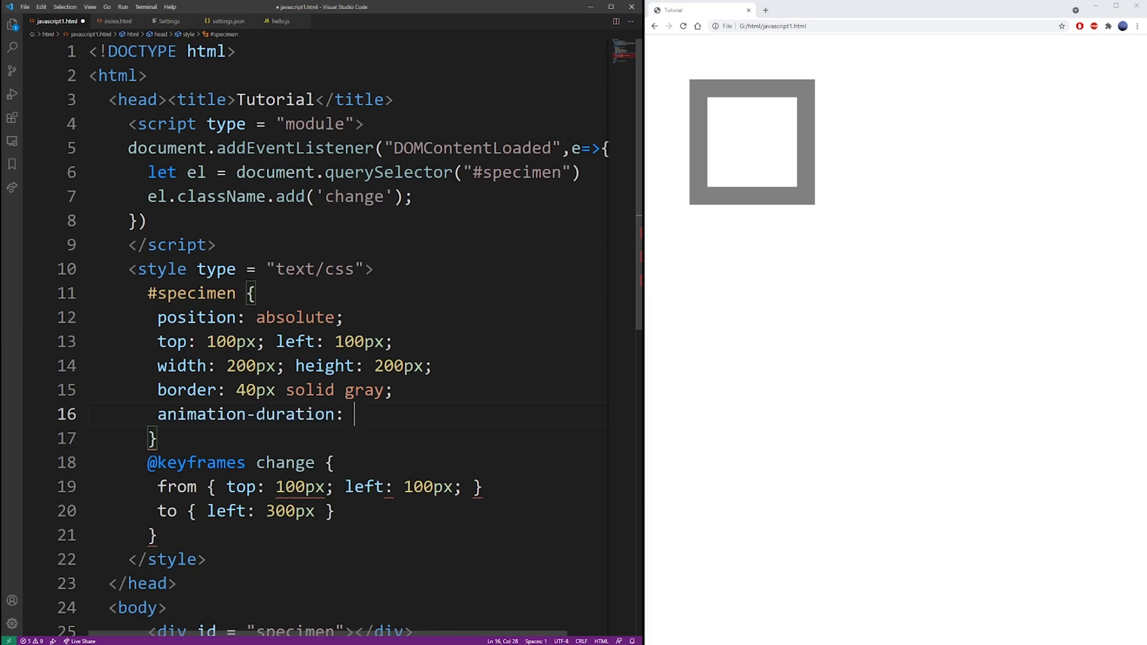
type("1")
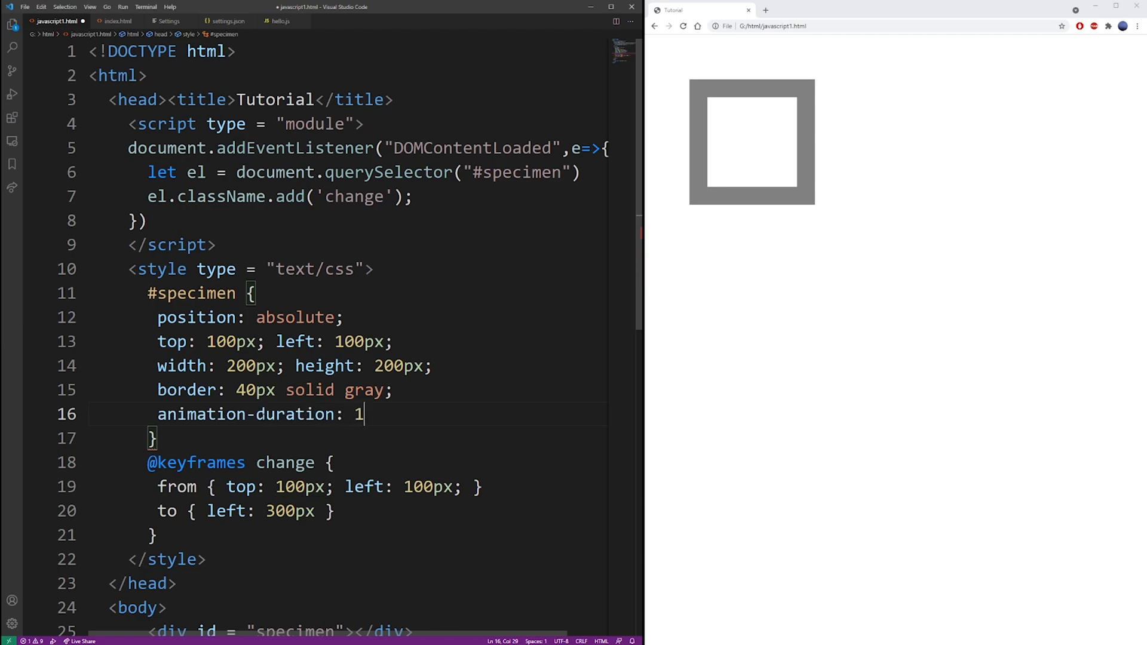
type("s;")
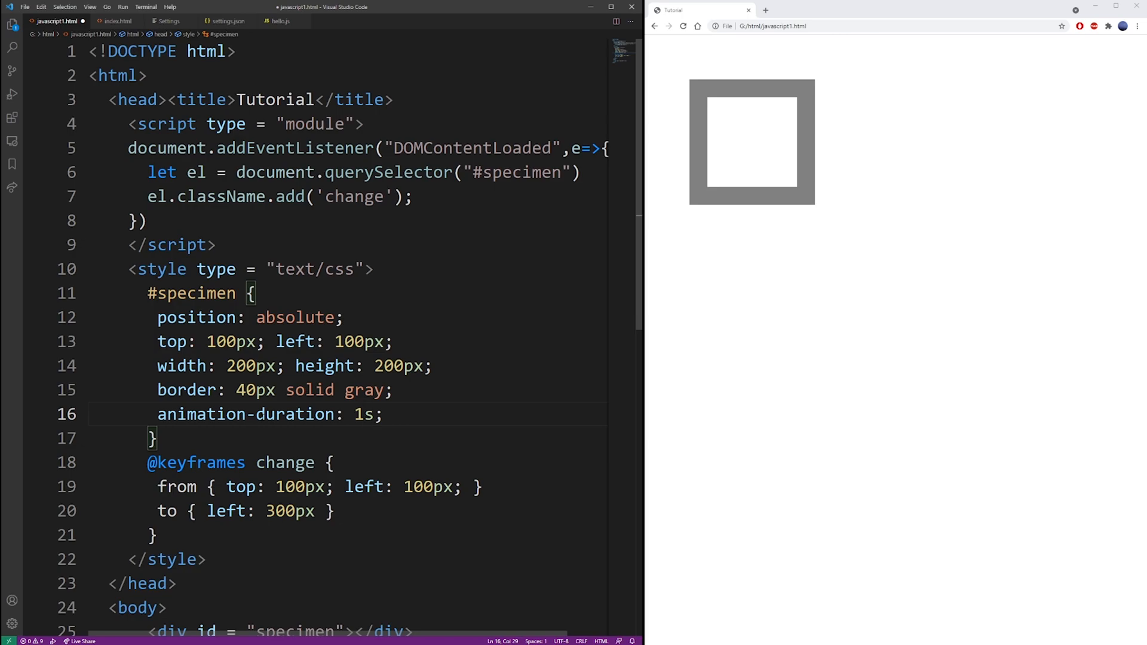
type("0.5")
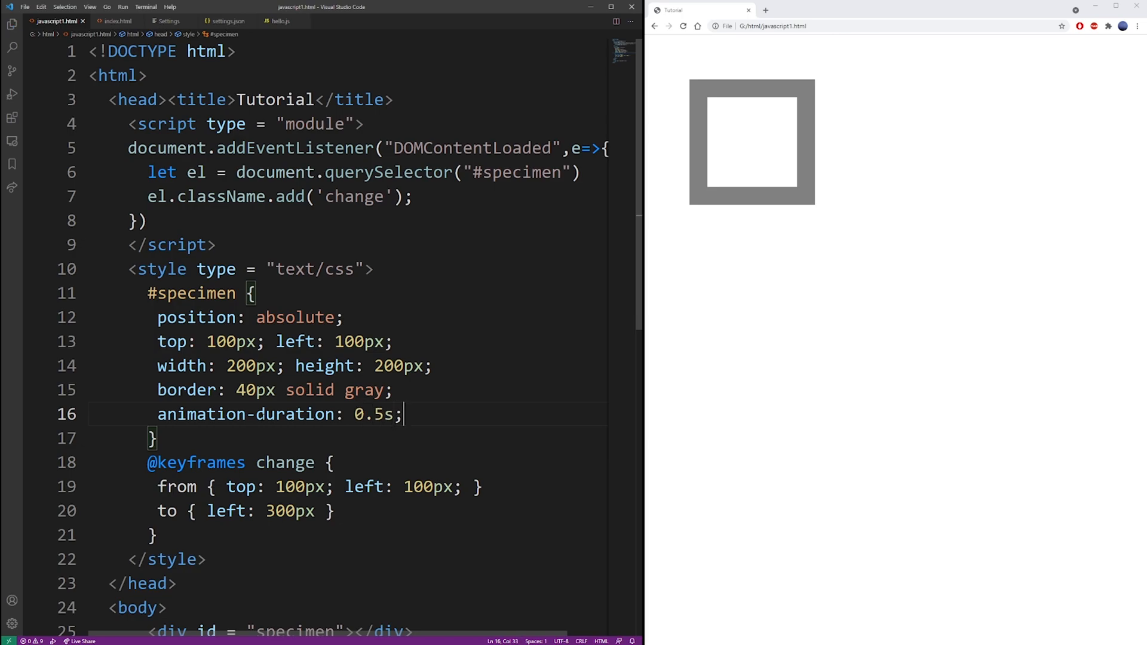
Step: Add animation-direction: normal, briefly trying alternate before keeping normal
type("animation-")
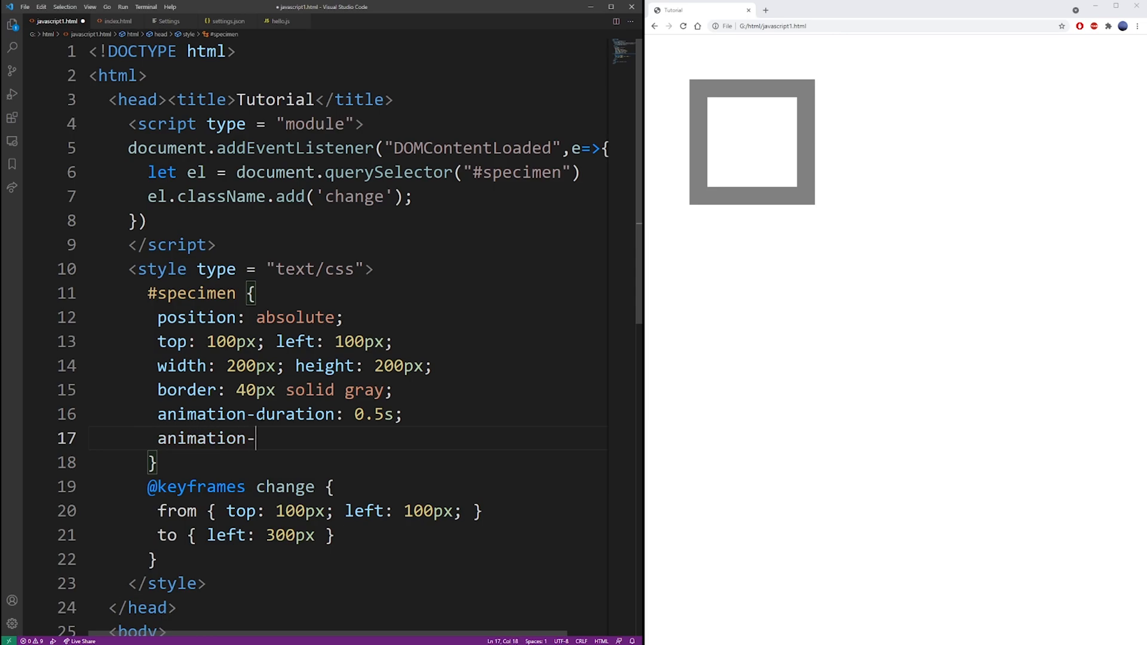
type("direction")
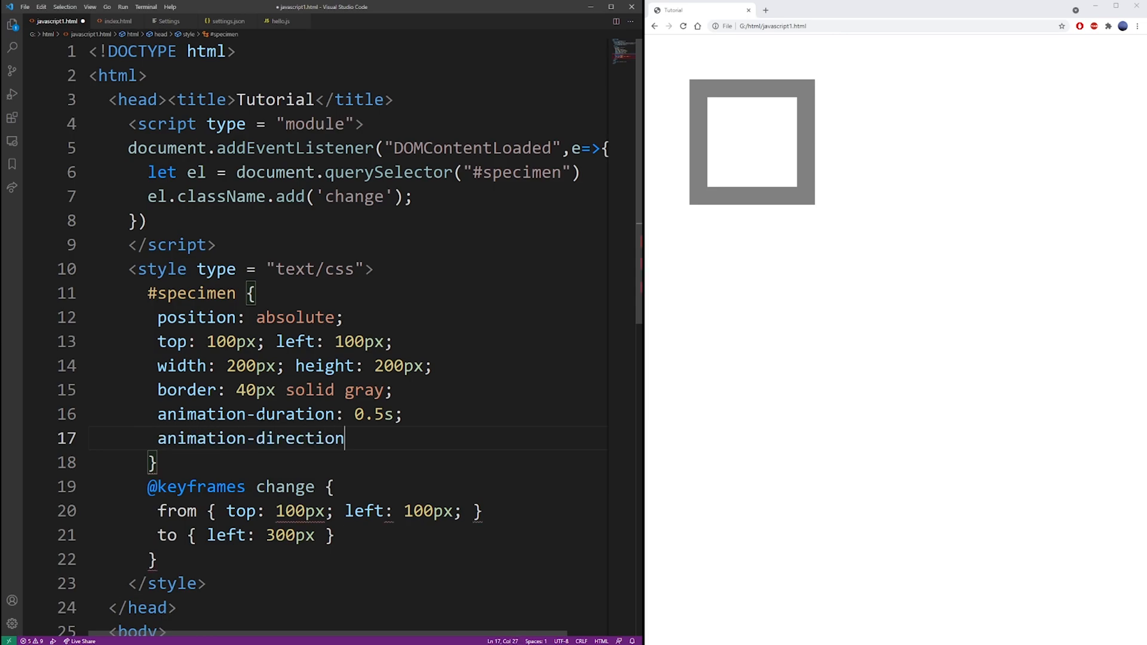
type(":")
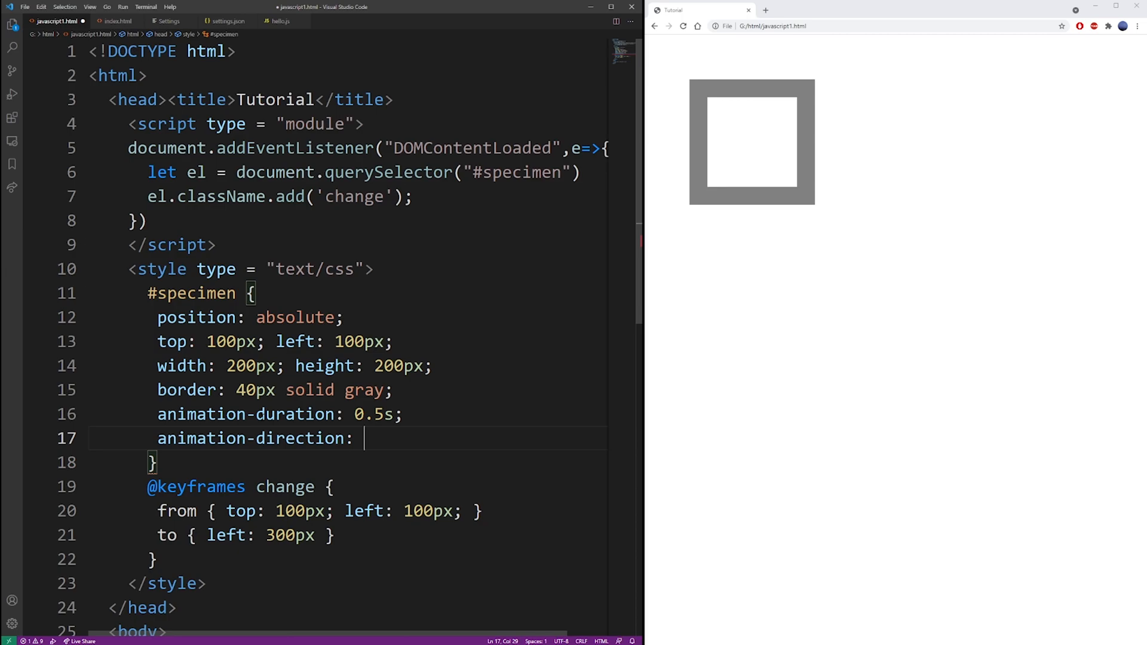
type("normal;")
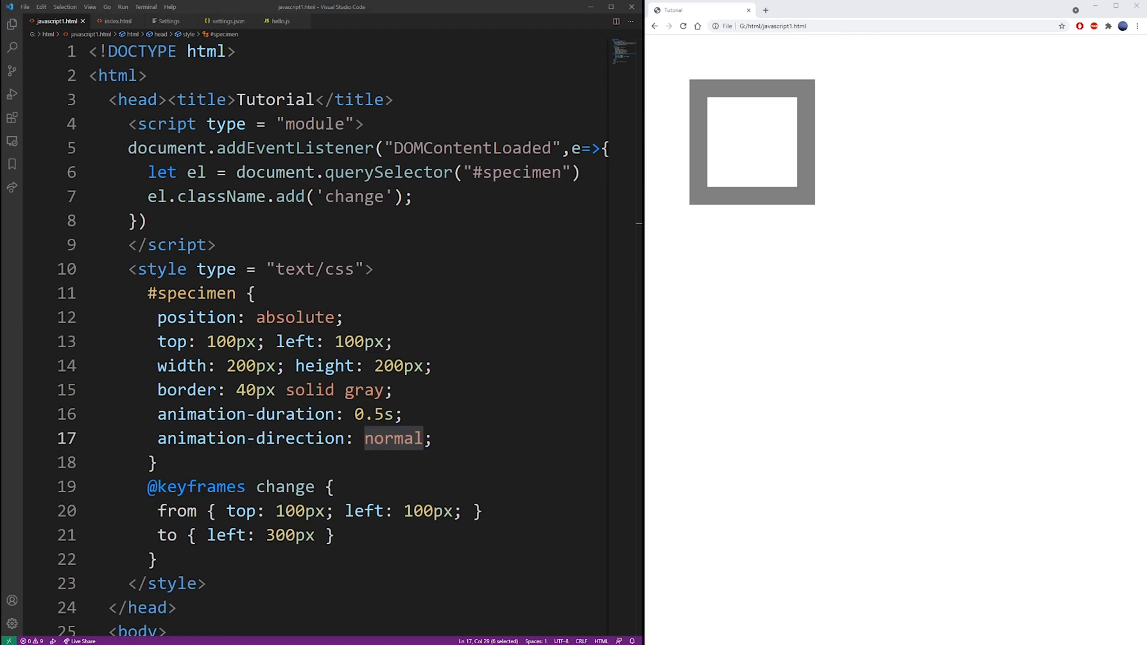
double_click(392, 439)
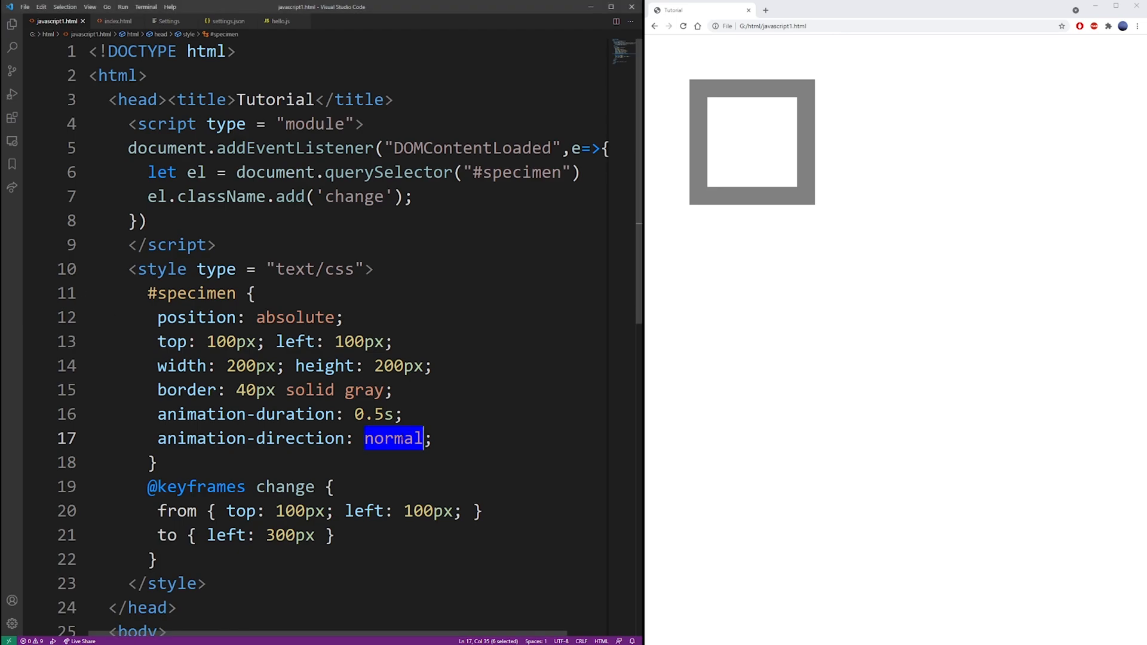
type("alternate")
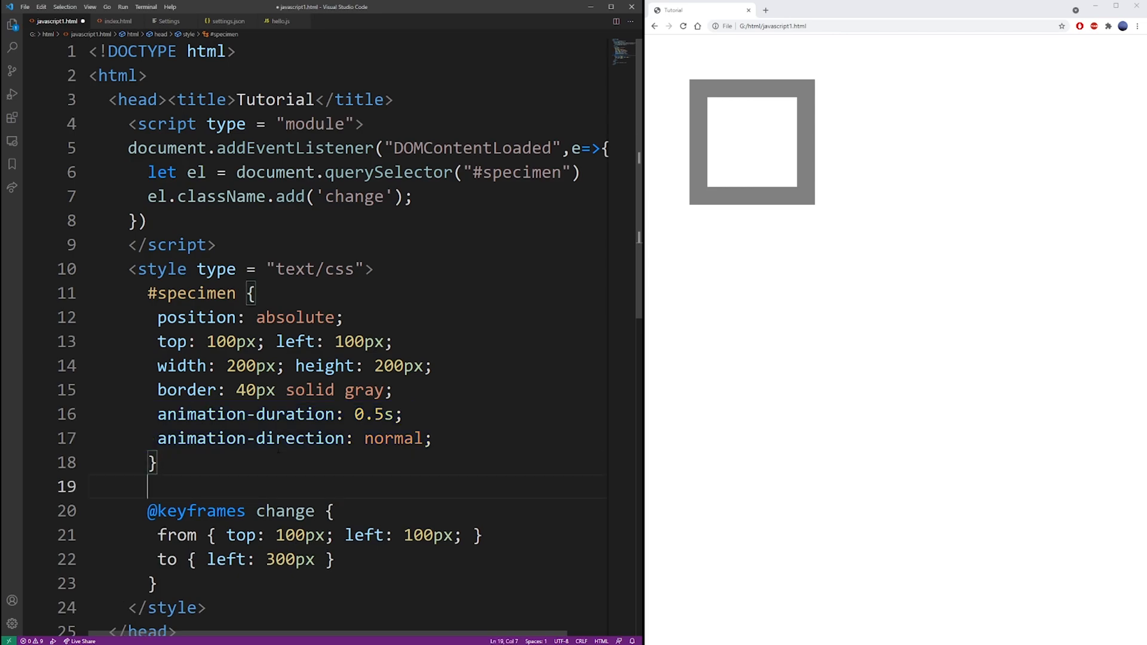
Step: Create a .move rule with animation-name: change and apply it via classList.add('move')
type(".change { animatio")
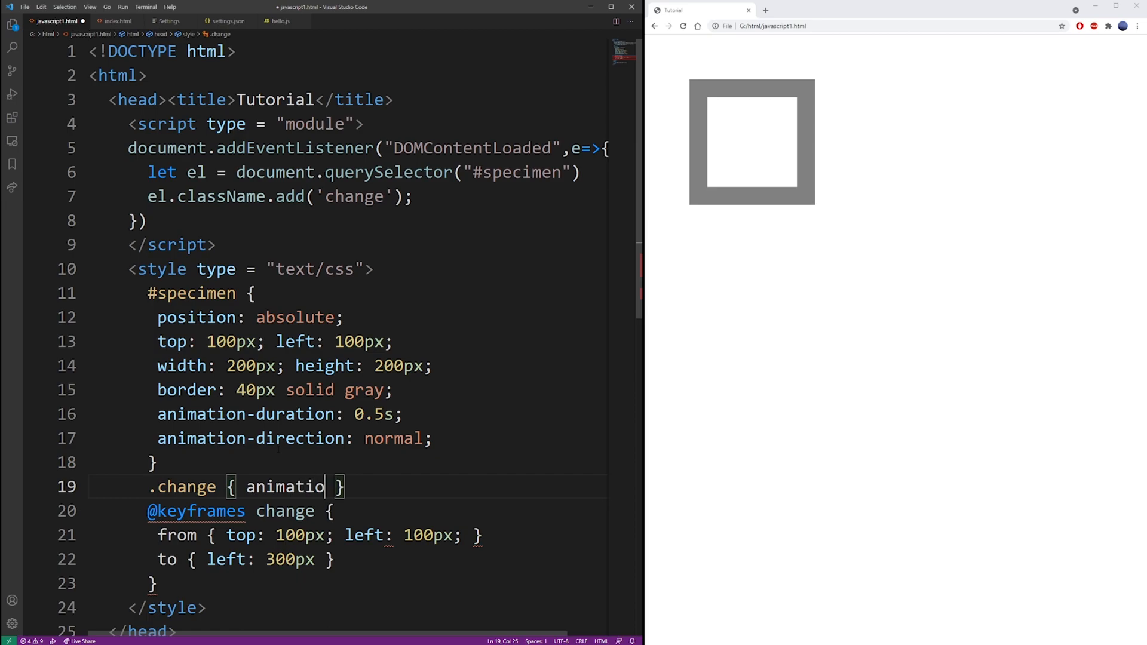
type("n-name:")
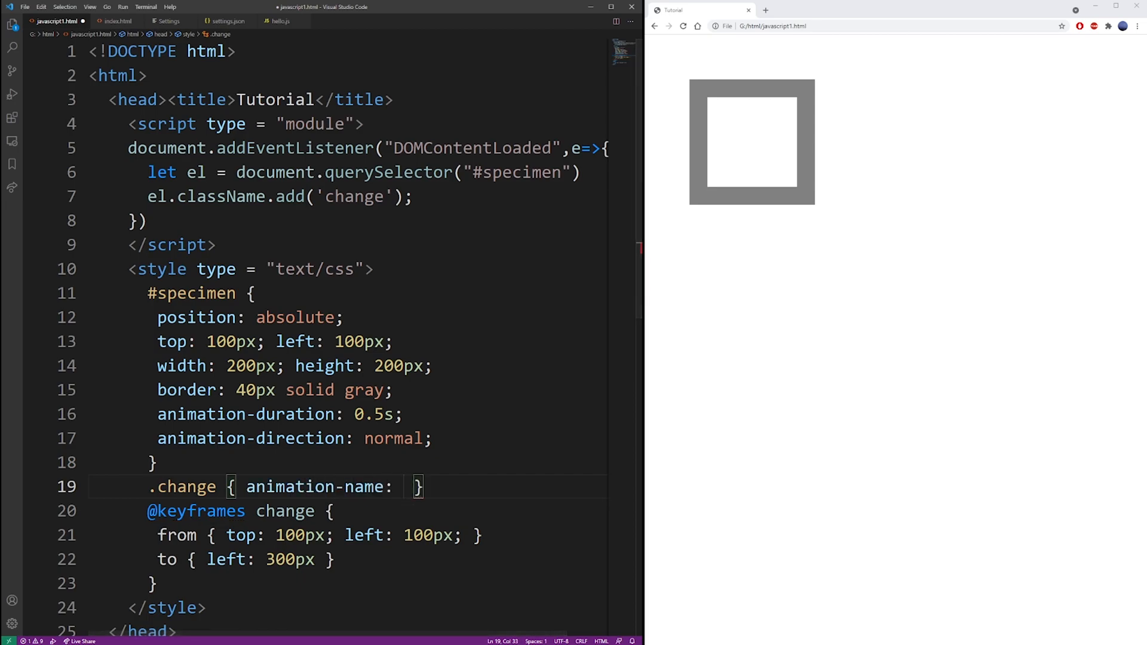
type("ch")
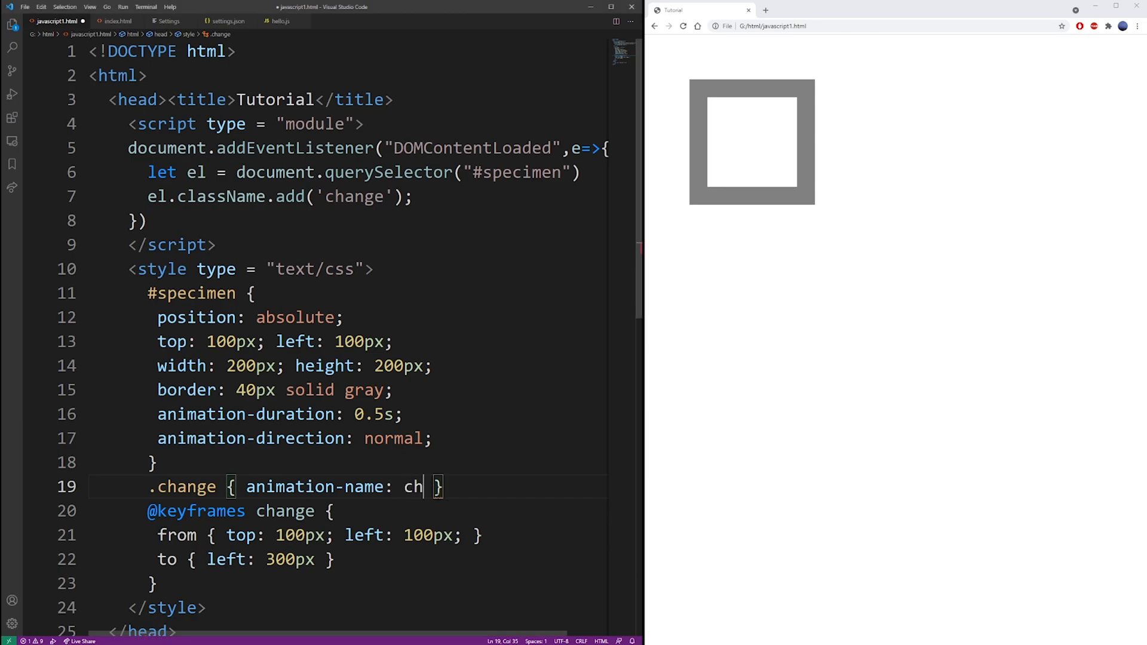
type("ange;")
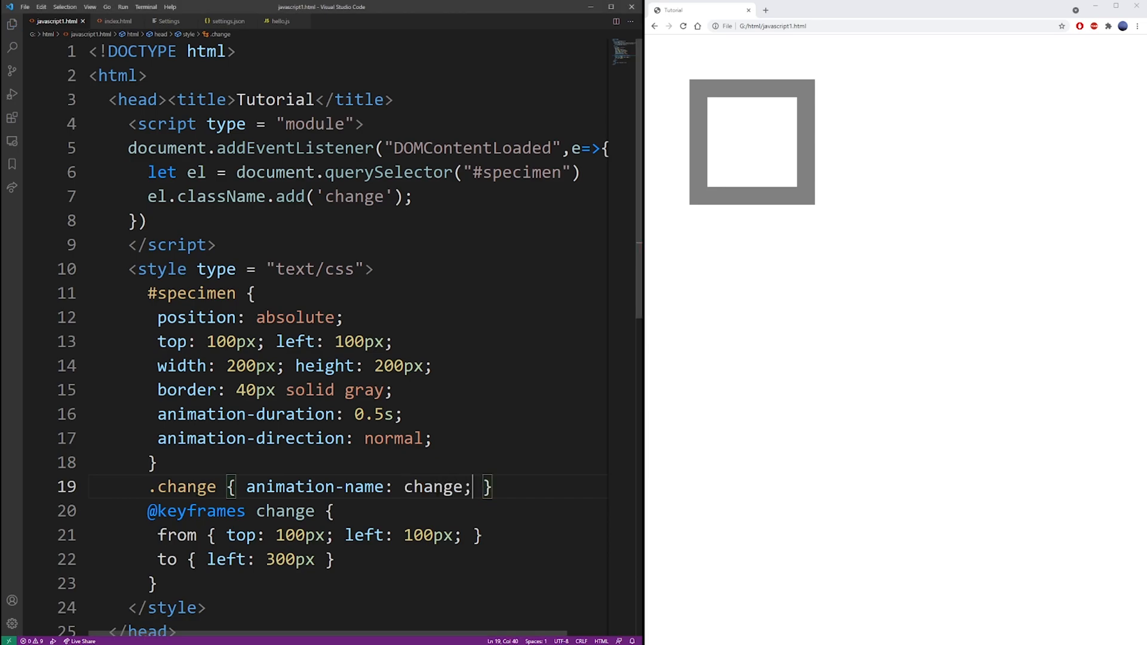
double_click(353, 196)
type("List")
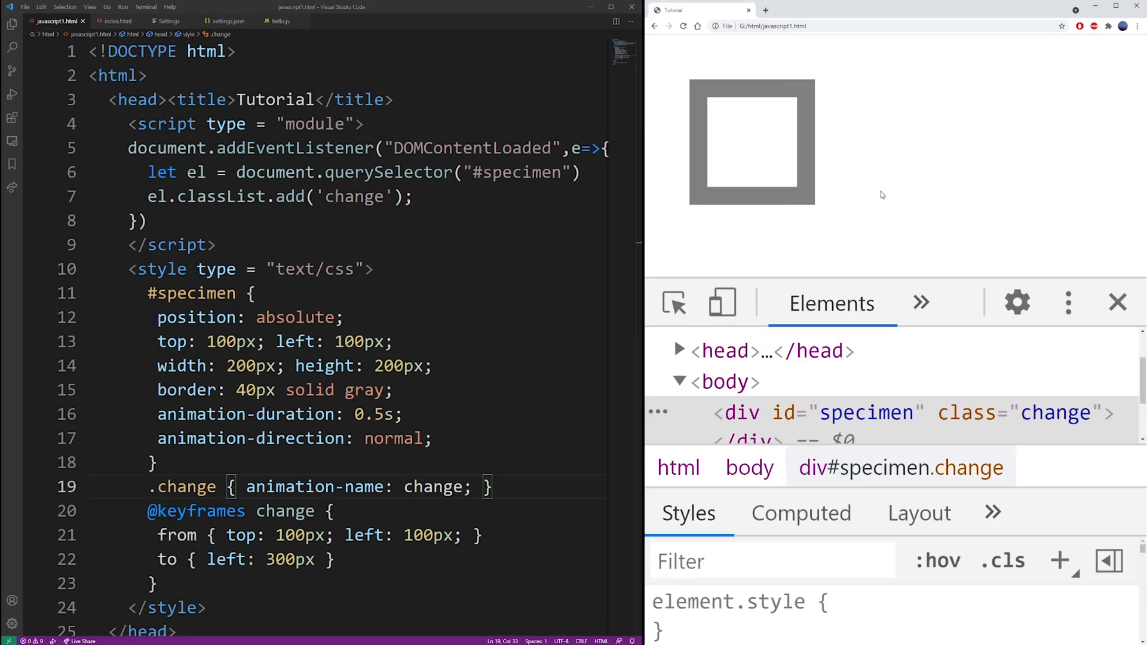
mouse_move(1119, 304)
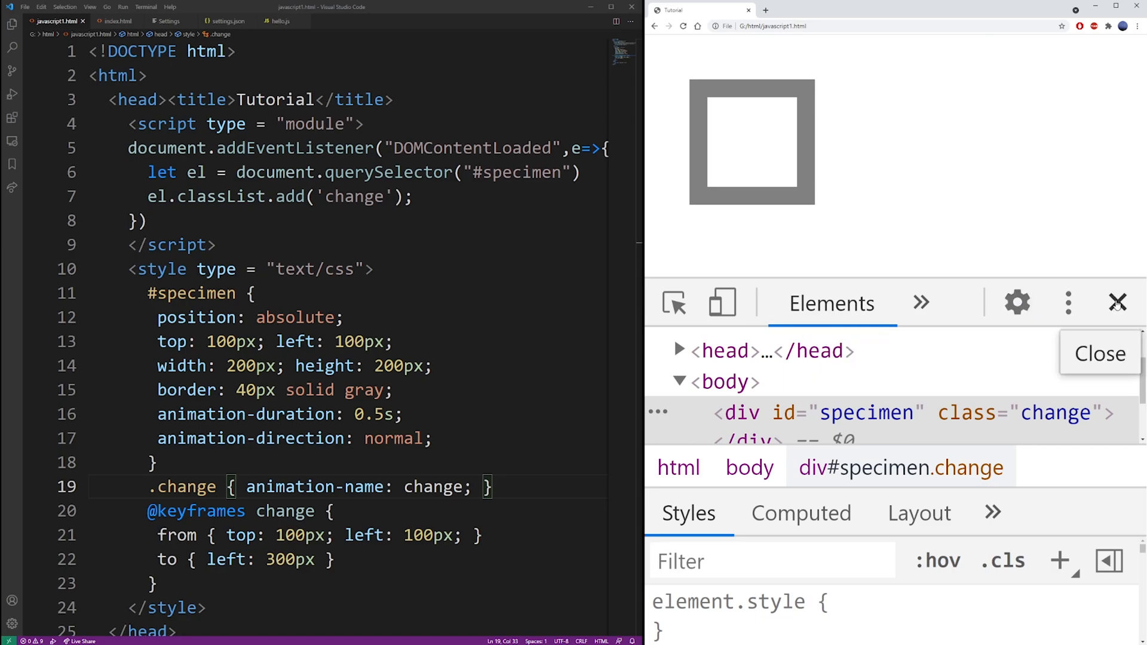
left_click(1118, 302)
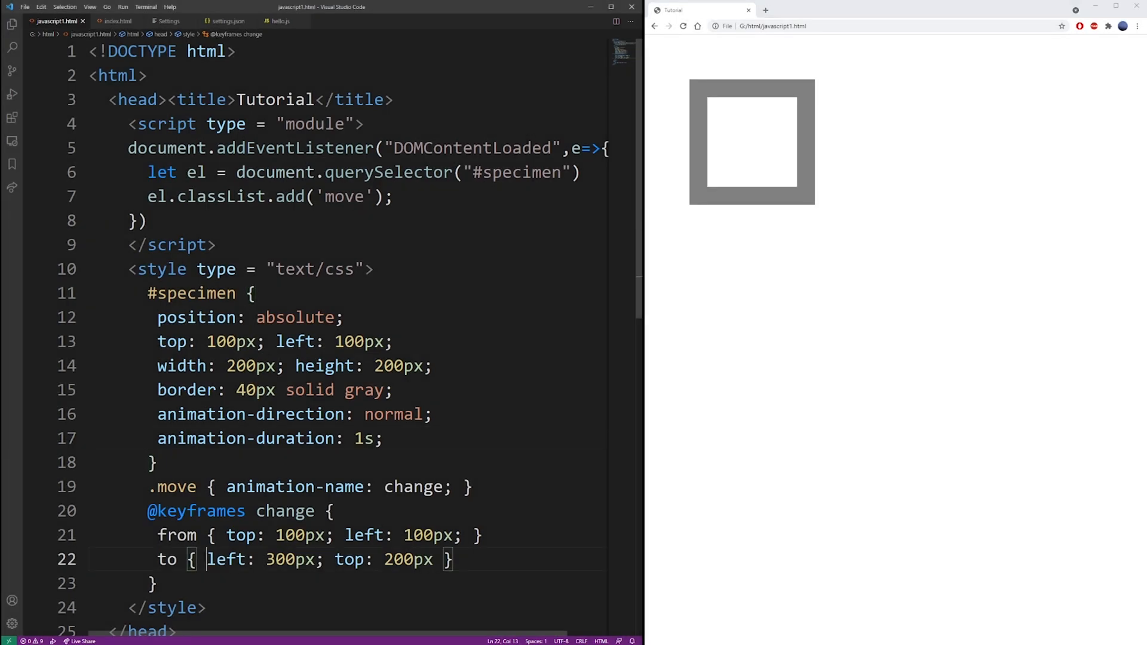
Step: Expand the end keyframe and add border-radius 50% and border-color blue
type(";")
key("Enter")
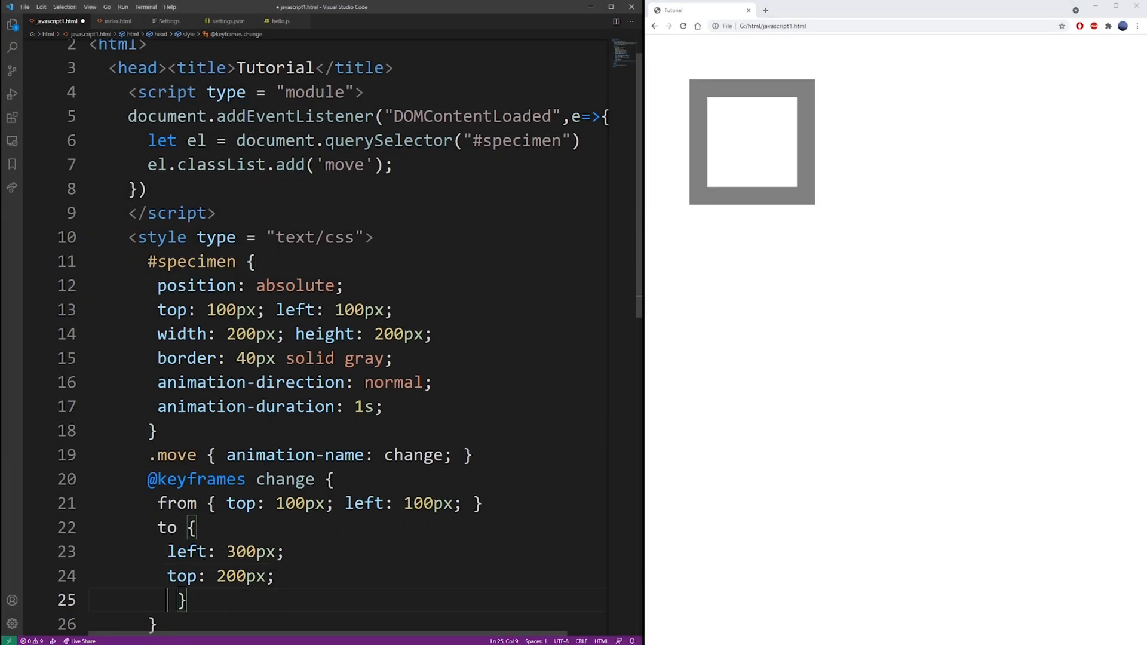
type("border")
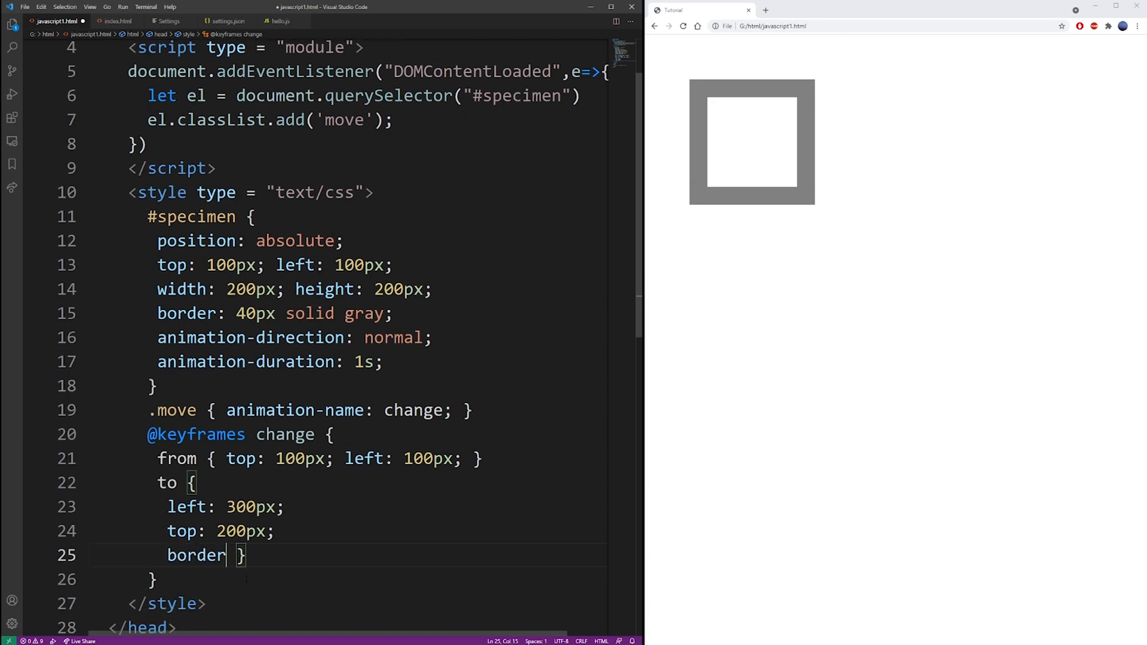
type("-radius:")
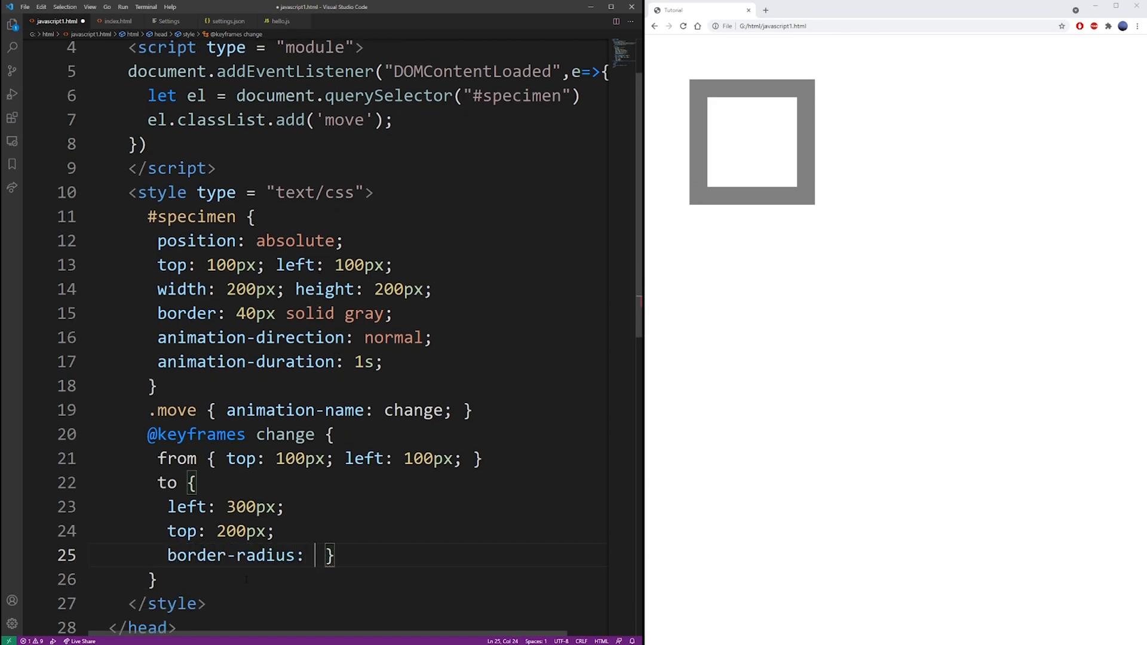
type("50%;")
type("border-")
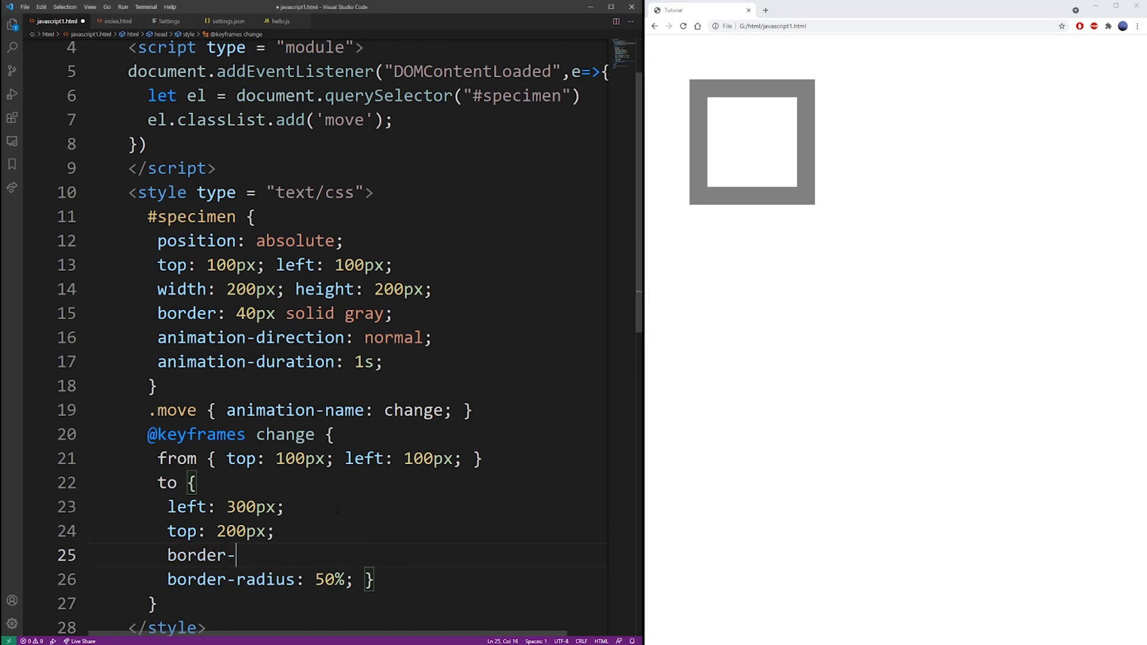
type("color:")
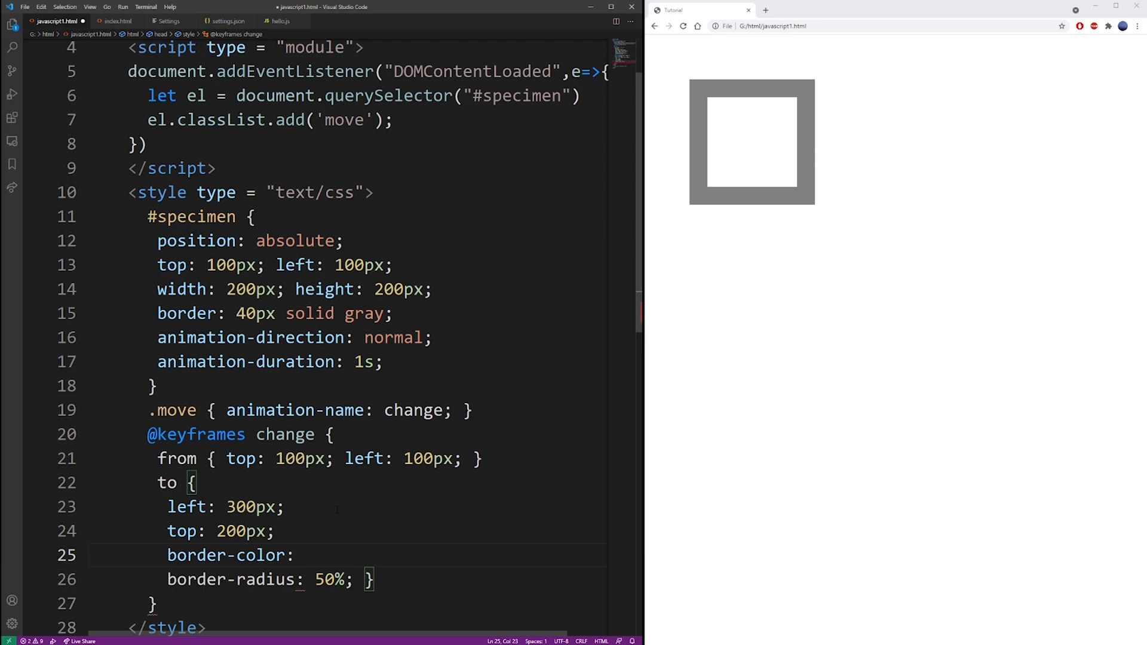
type("blue;")
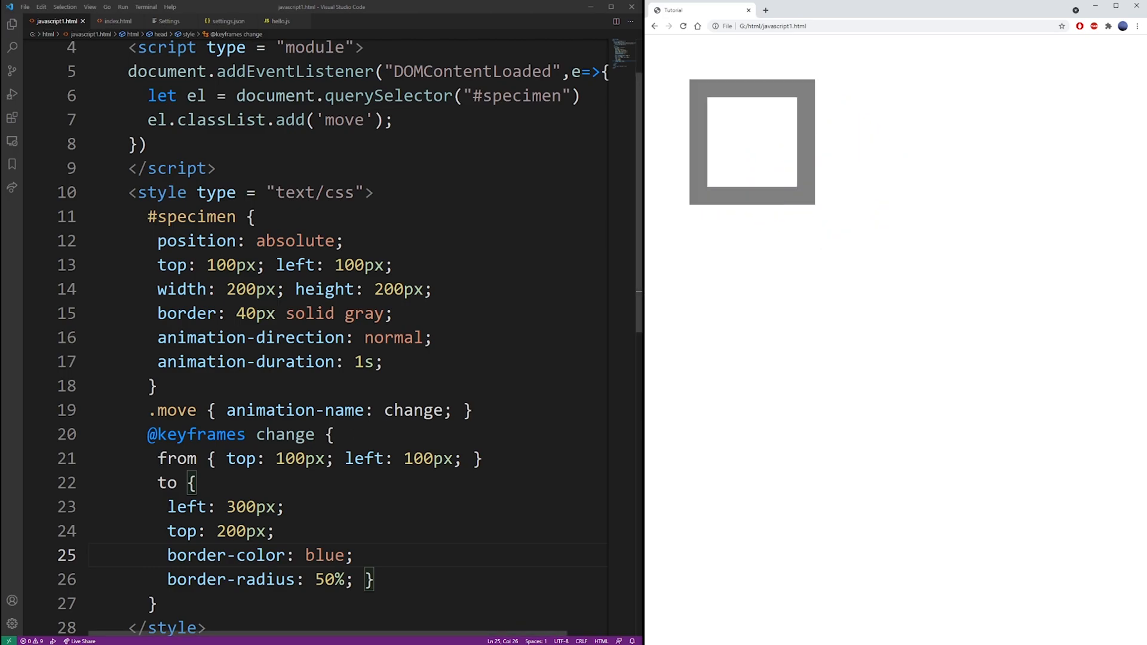
left_click(274, 531)
type("0%")
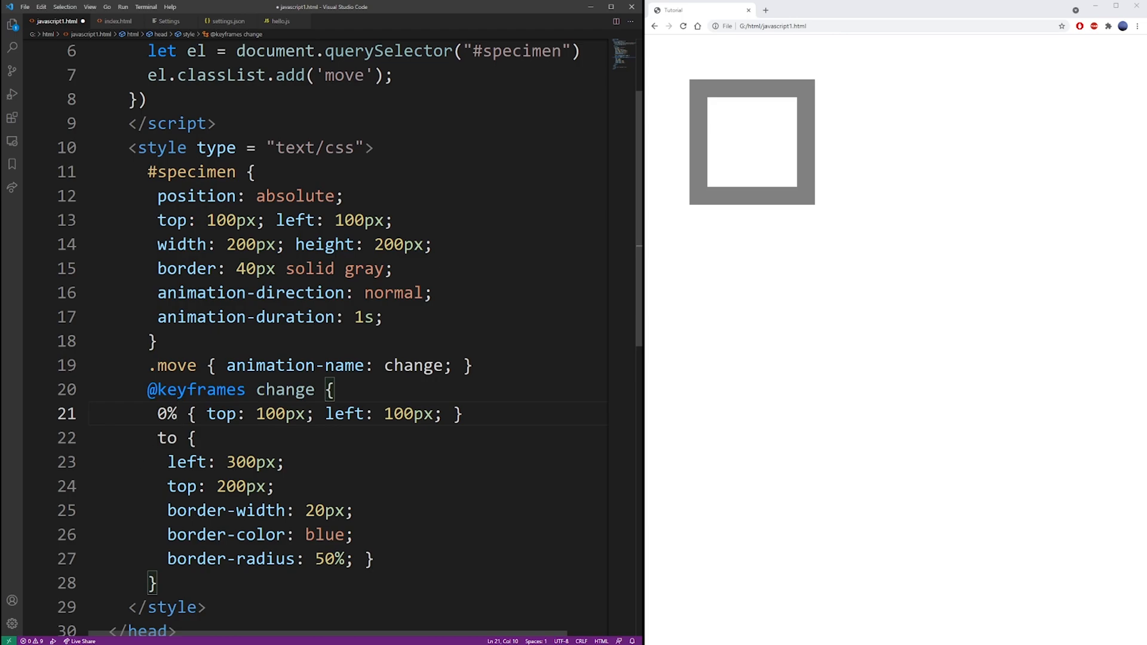
Step: Relabel the keyframes as 0% and 50% percentage stops
type("10%")
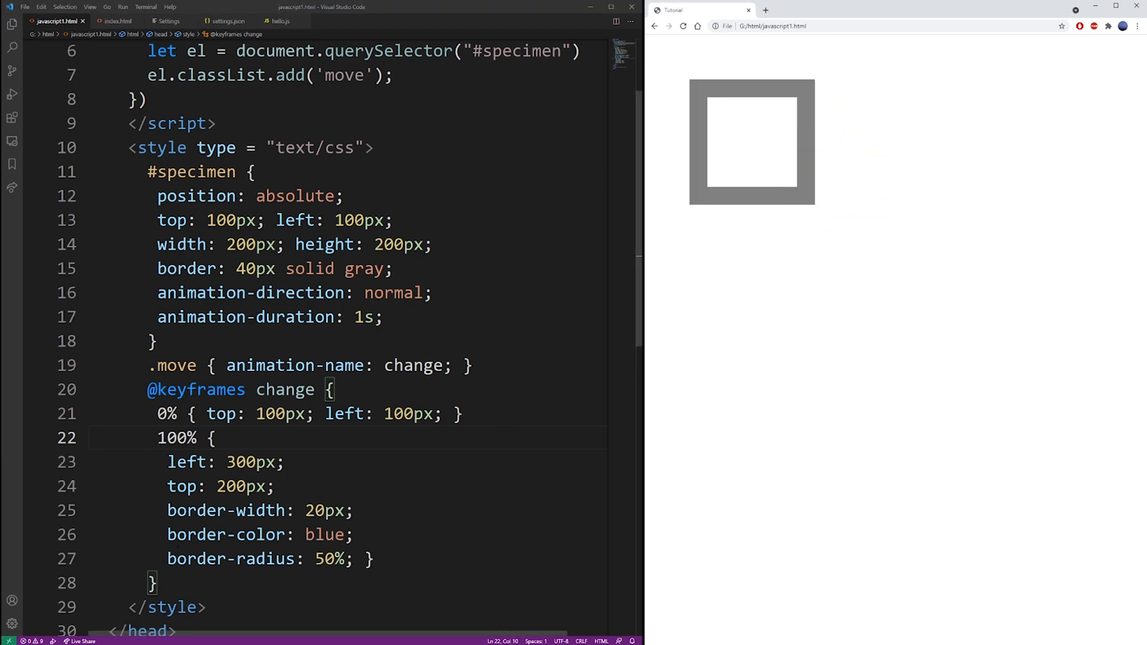
double_click(169, 438)
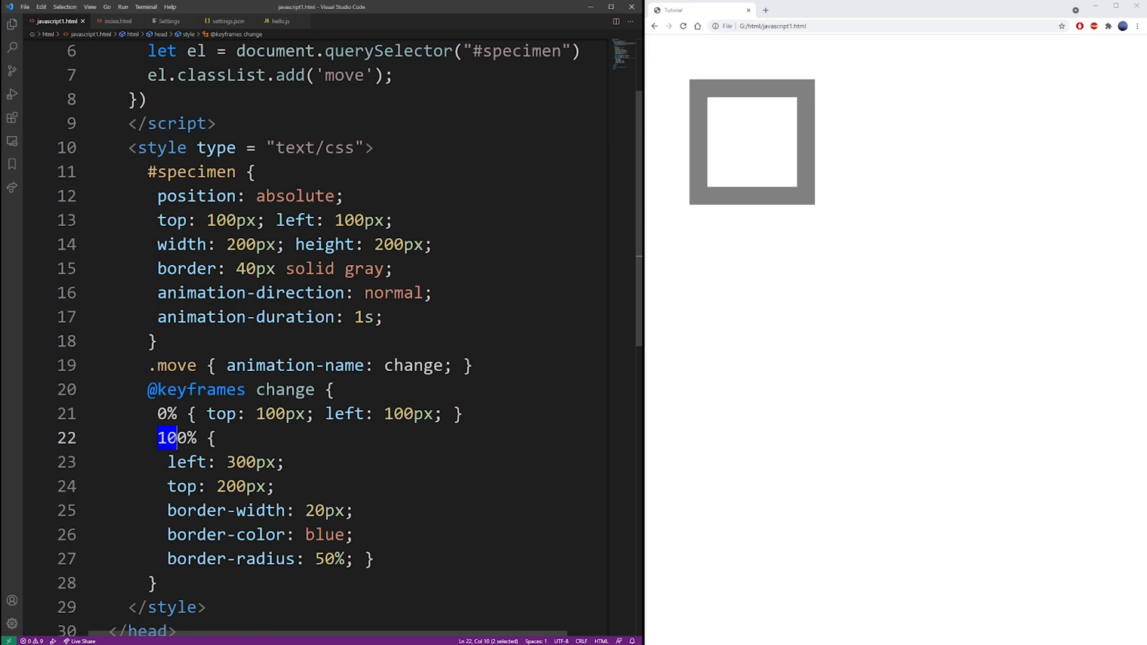
type("50")
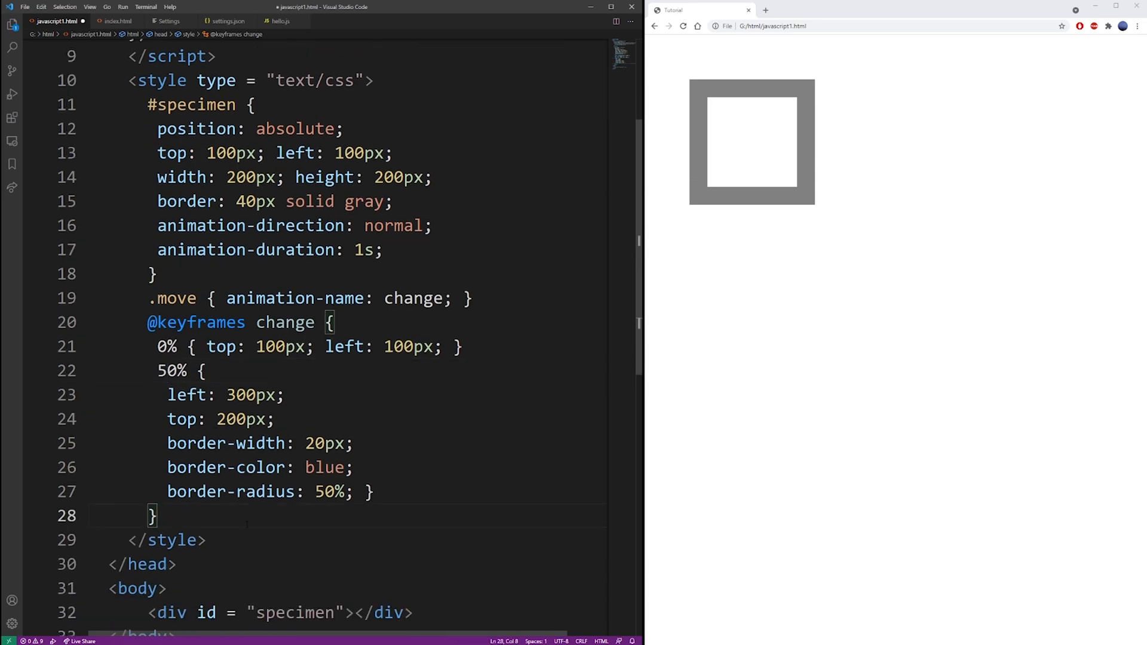
Step: Add a 100% keyframe setting top: 100px and left: 500px
type("100")
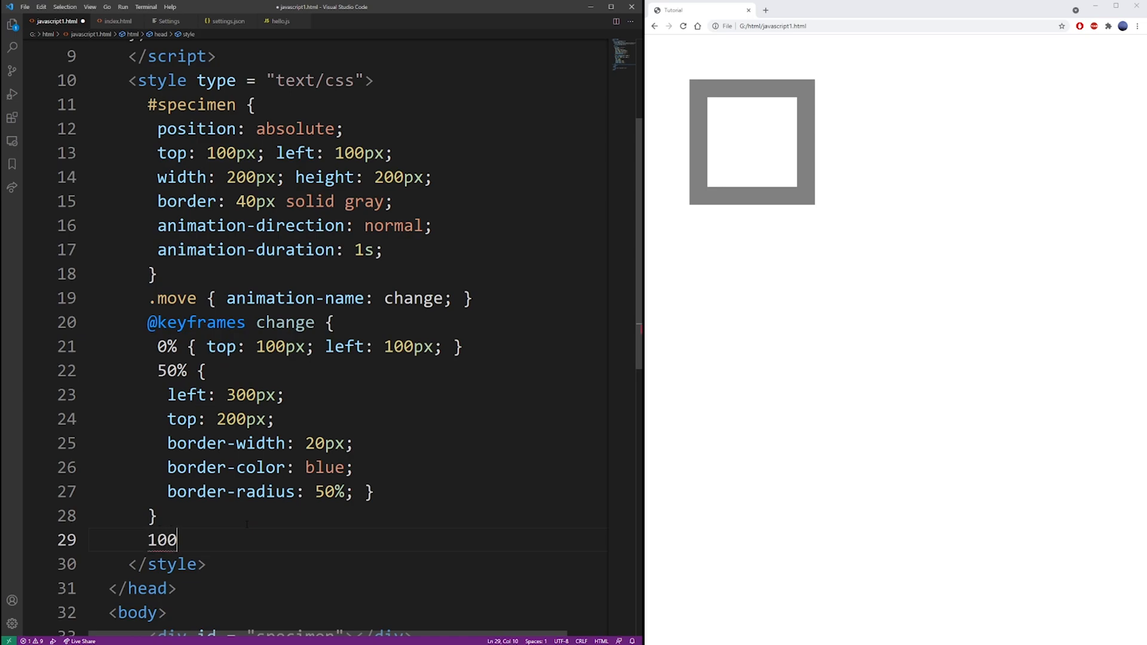
type("% {")
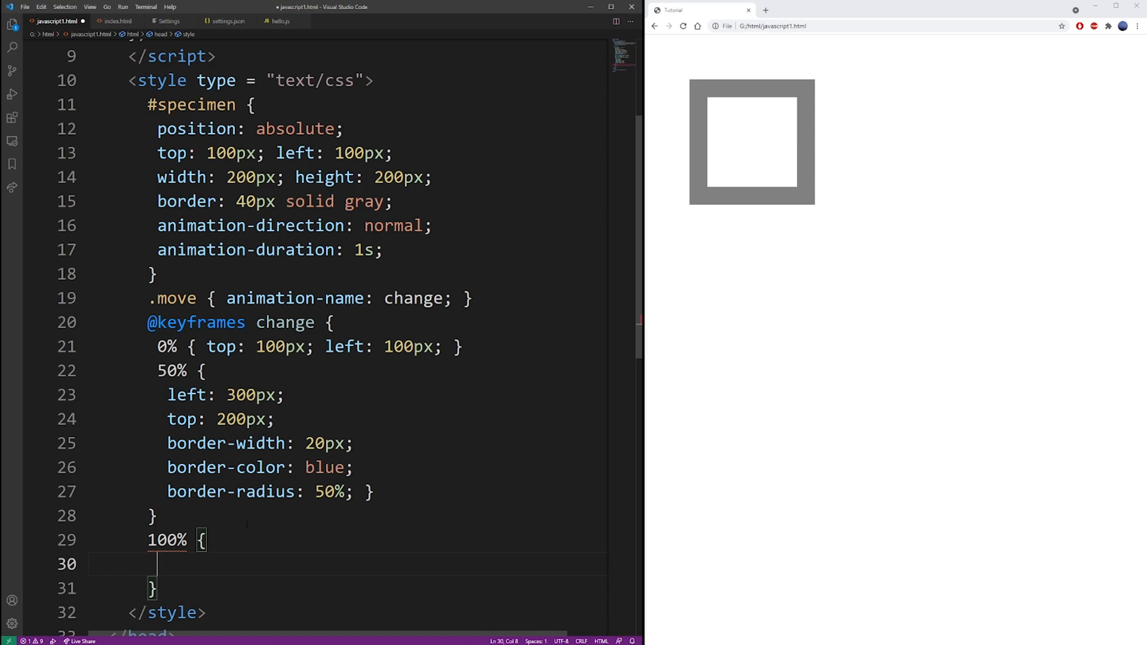
type("top: 100")
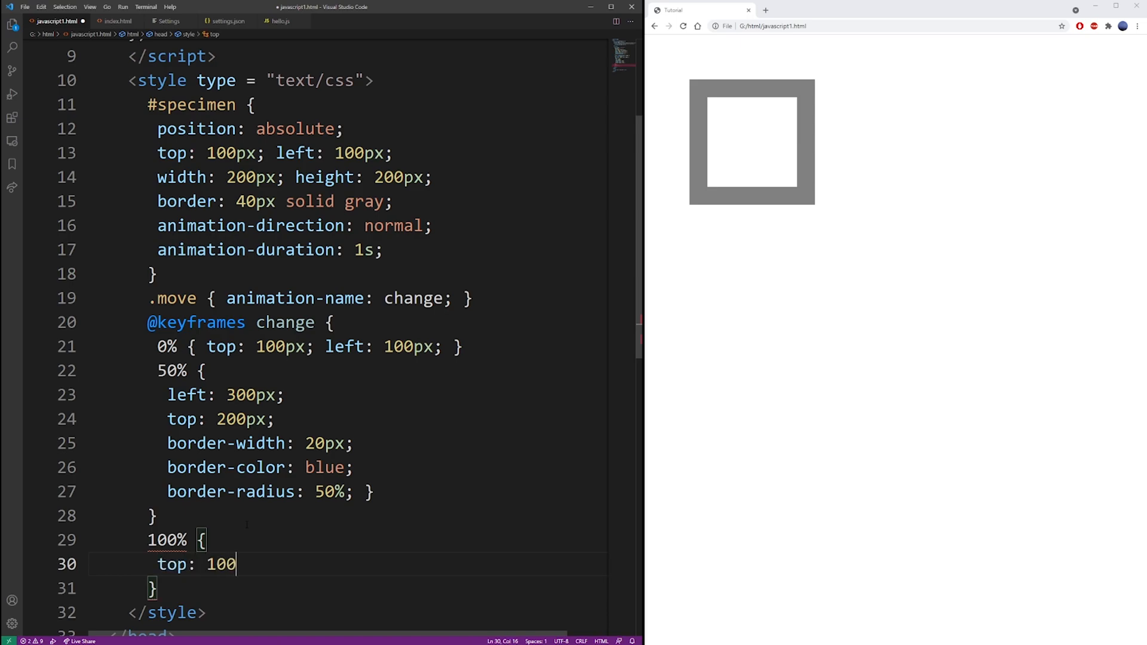
type("px;")
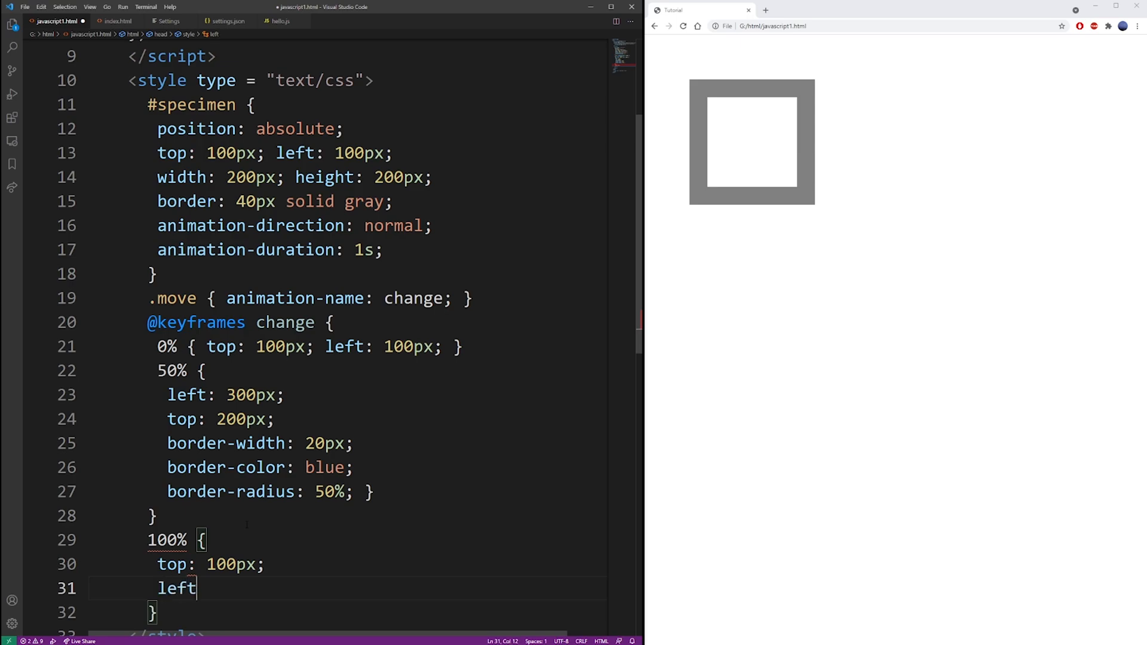
type(": 500p")
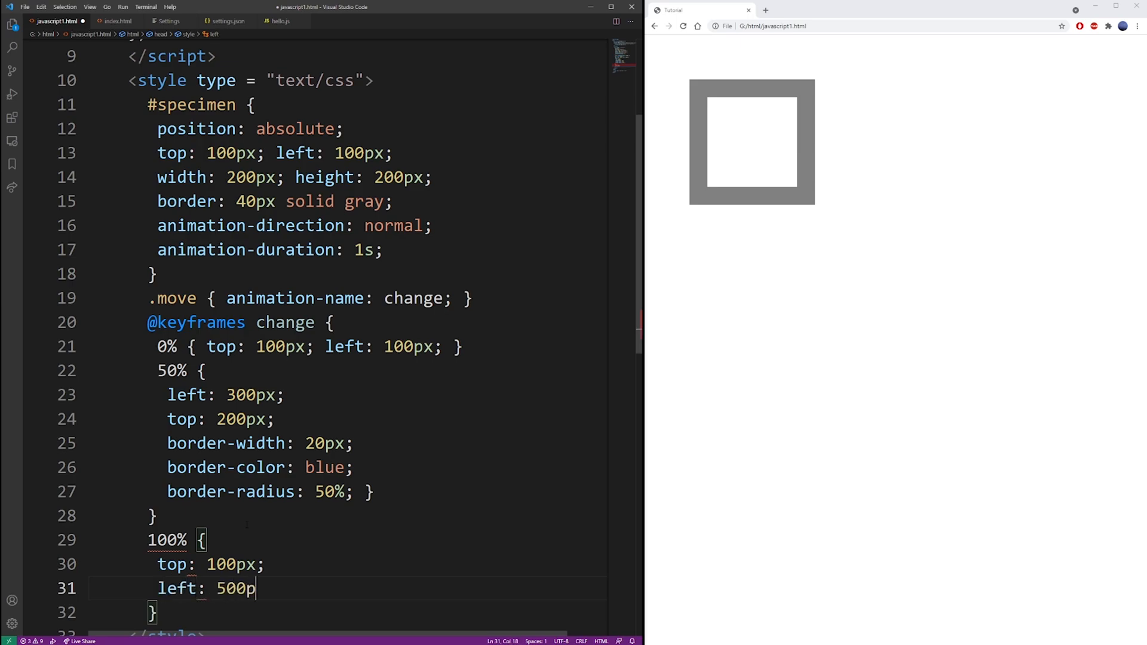
type("x;")
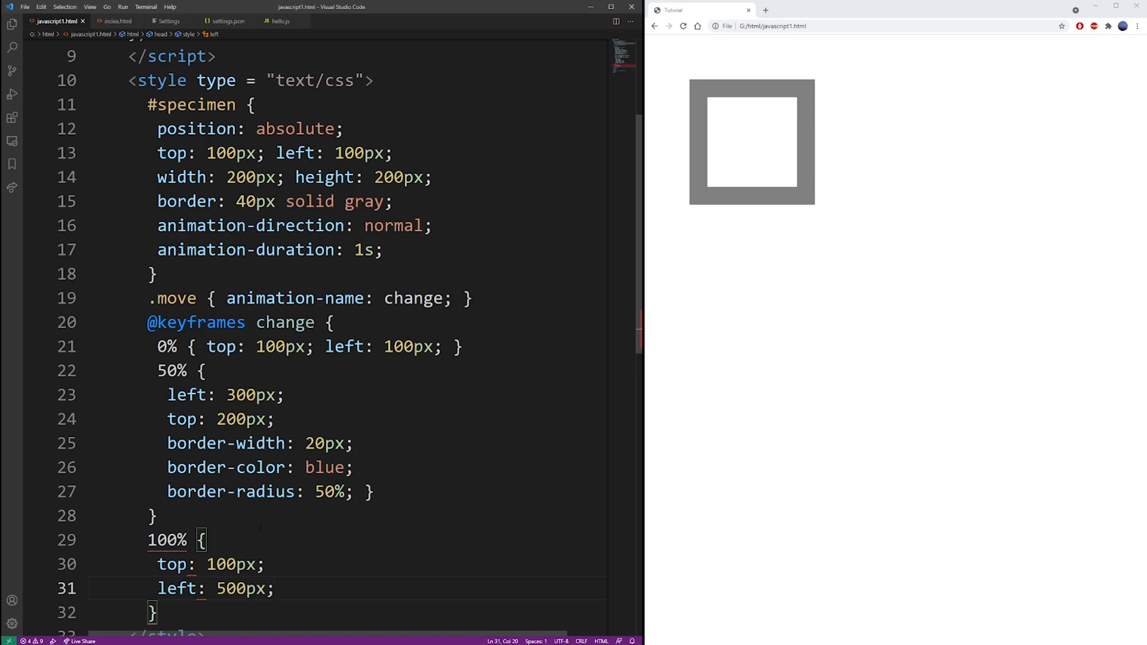
scroll("down", 3)
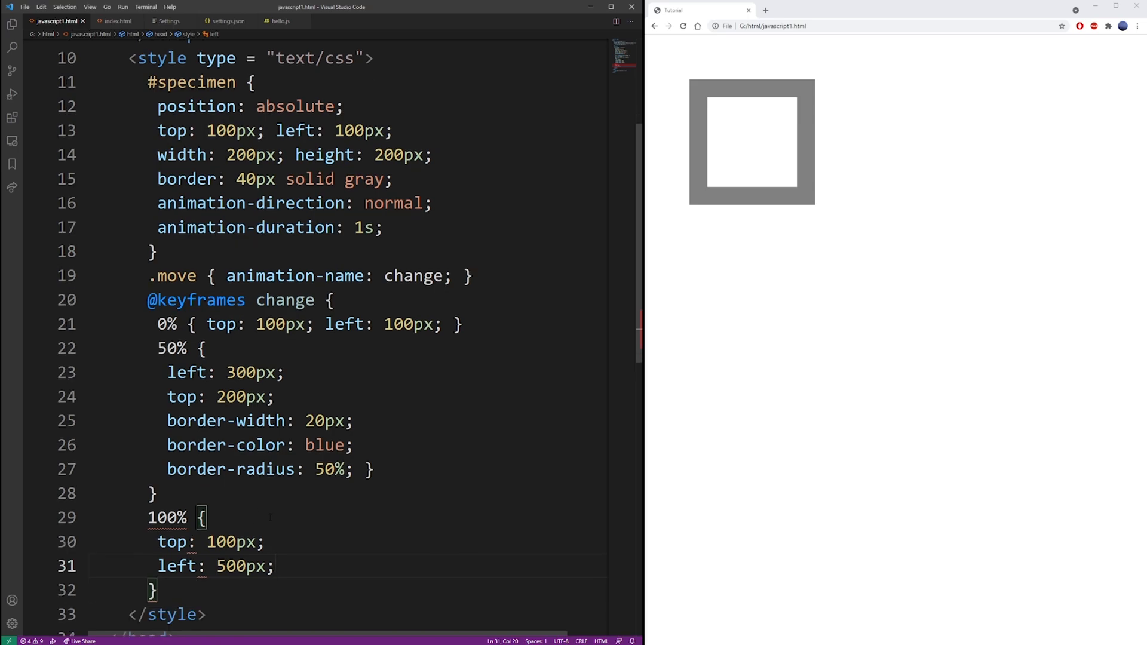